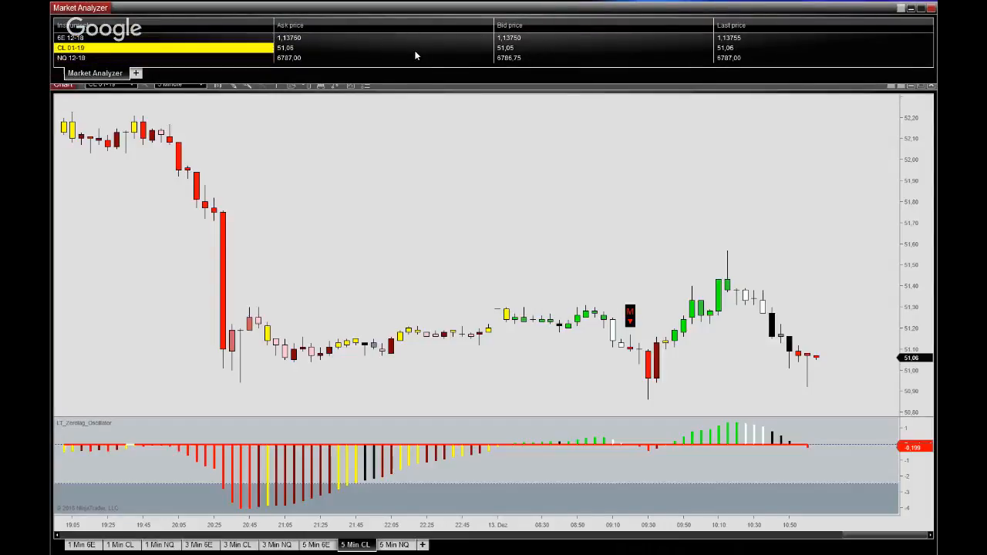
Step: Bring up the Market Analyzer grid's context menu to reach the Columns option
right_click(416, 56)
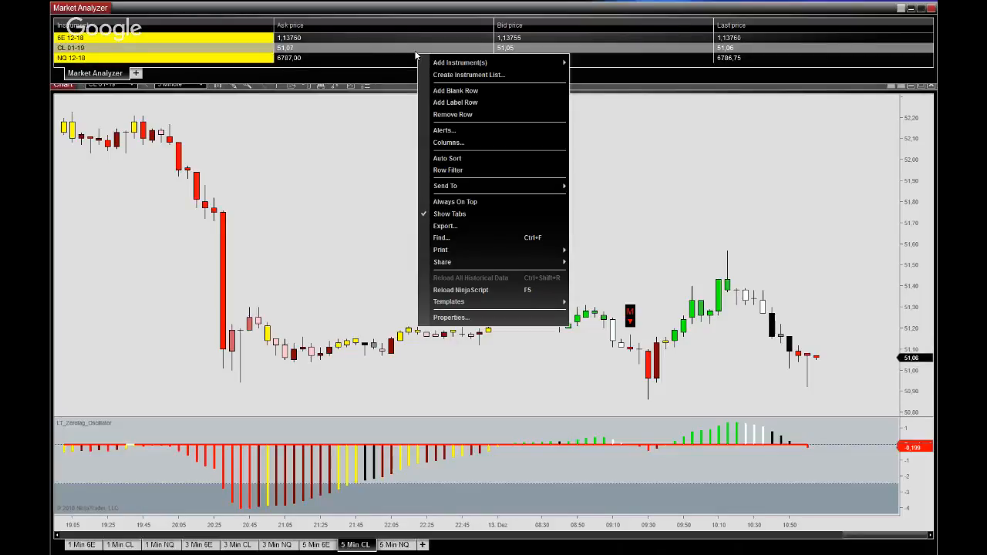
mouse_move(460, 62)
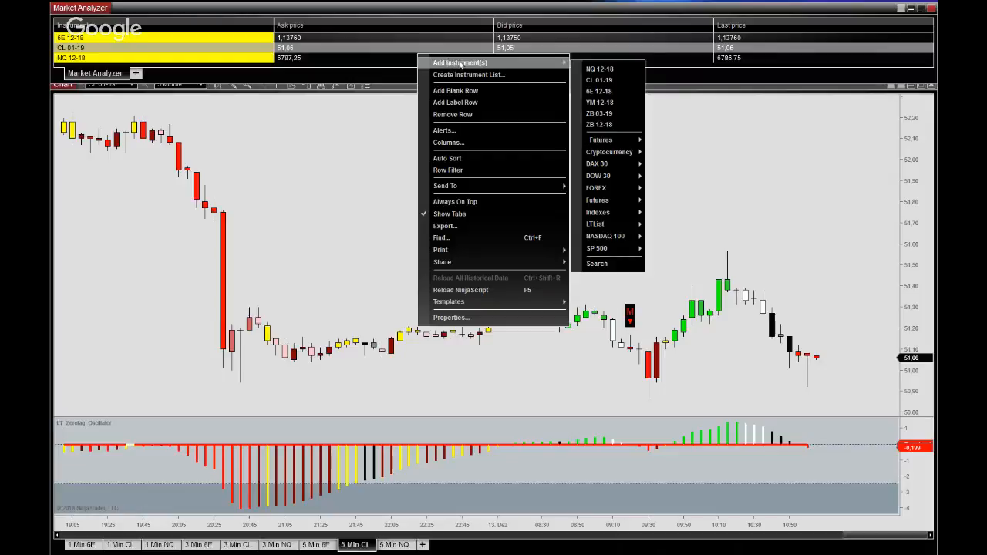
mouse_move(455, 90)
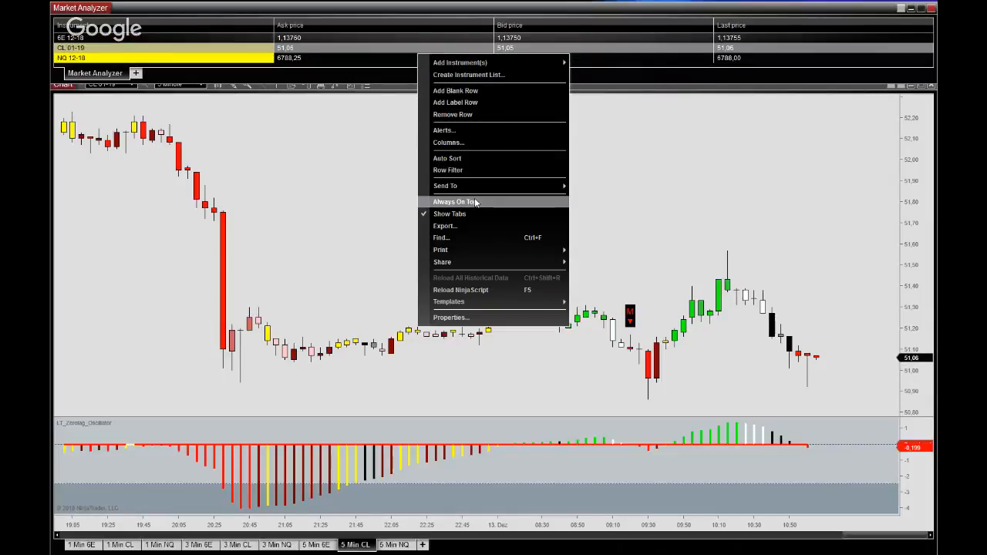
mouse_move(447, 141)
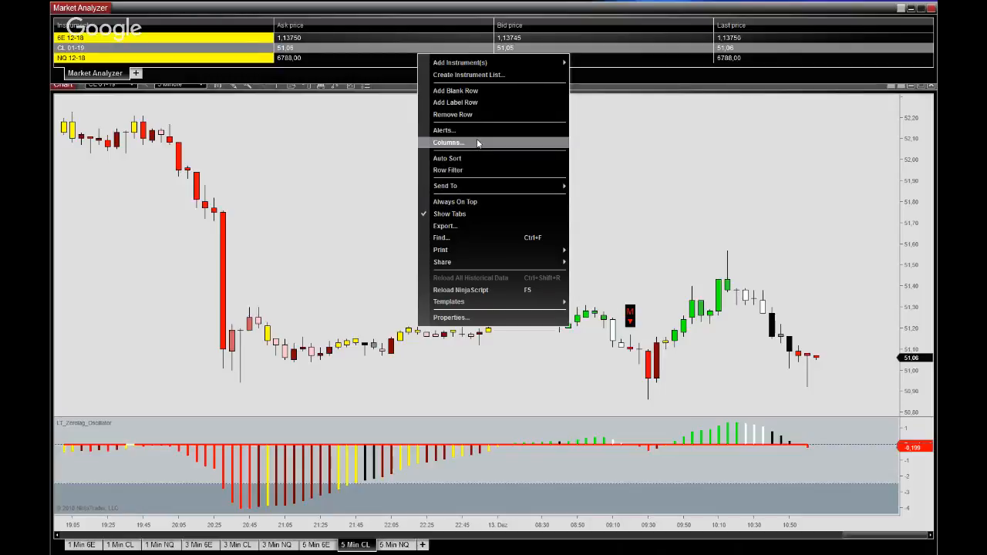
Step: Remove the Ask price and Bid price columns, leaving Instrument and Last price, and reach the LT_ZLO indicators
click(447, 141)
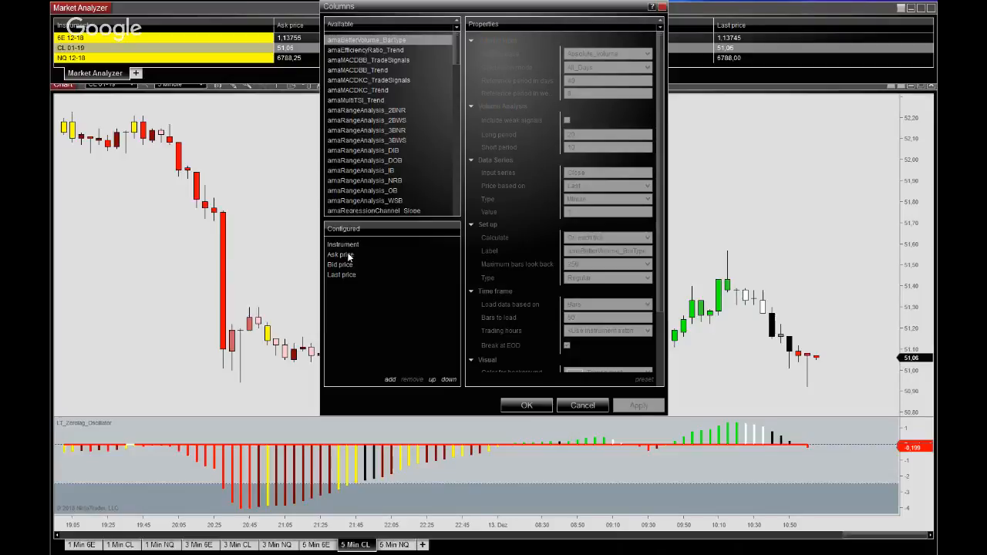
click(341, 254)
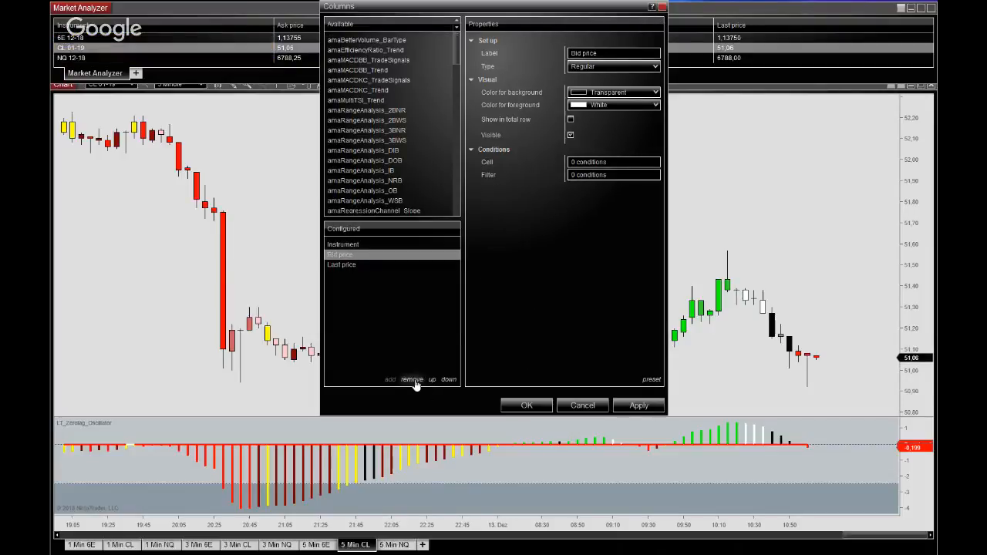
click(411, 379)
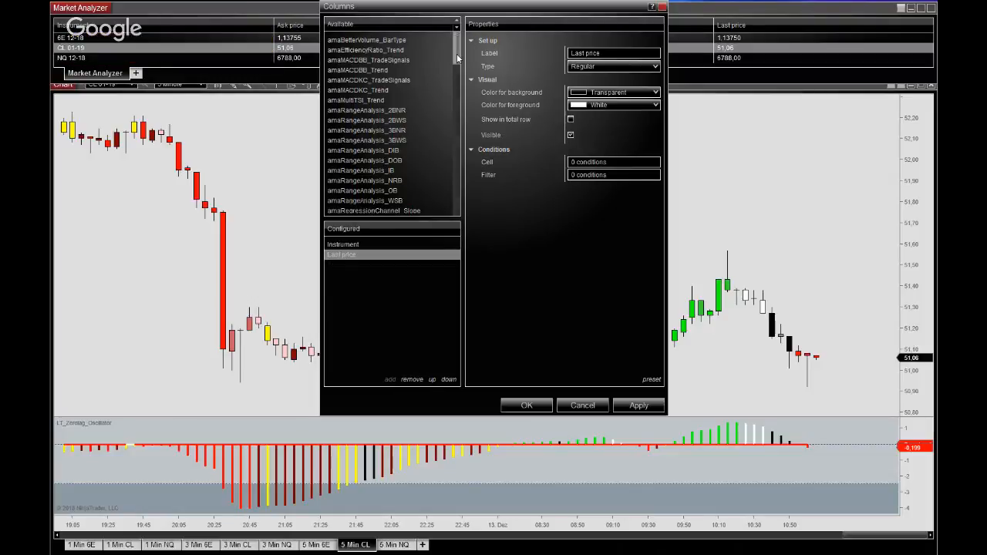
scroll(down, 3)
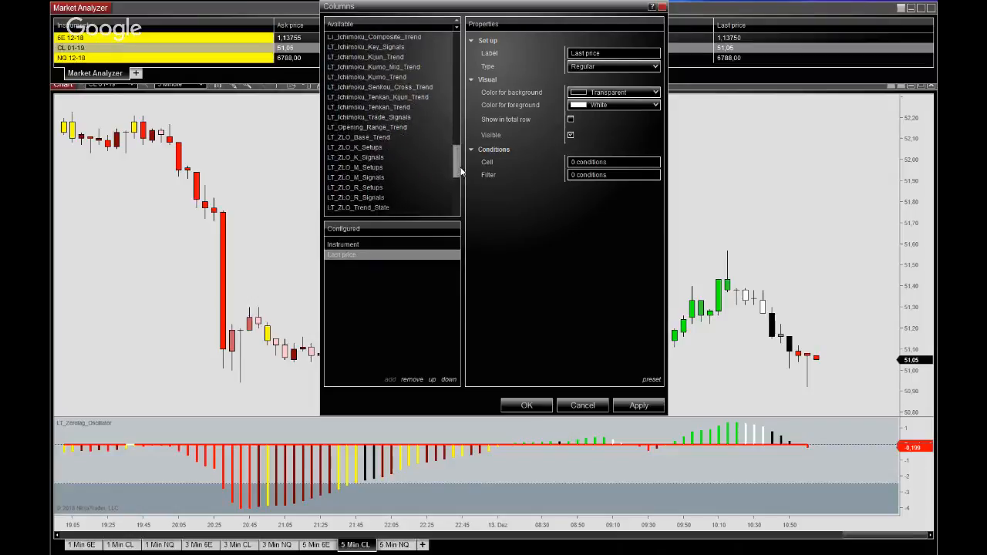
scroll(down, 3)
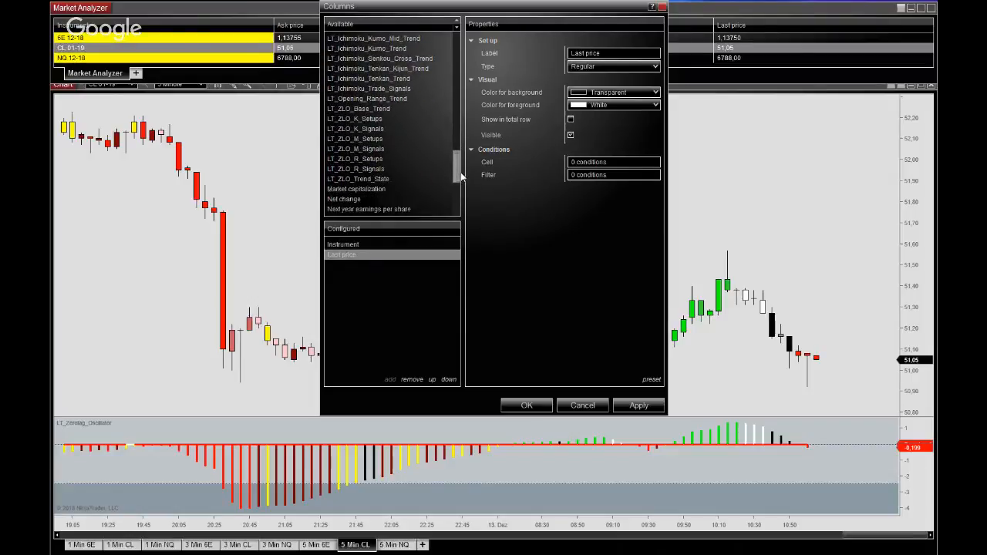
scroll(down, 3)
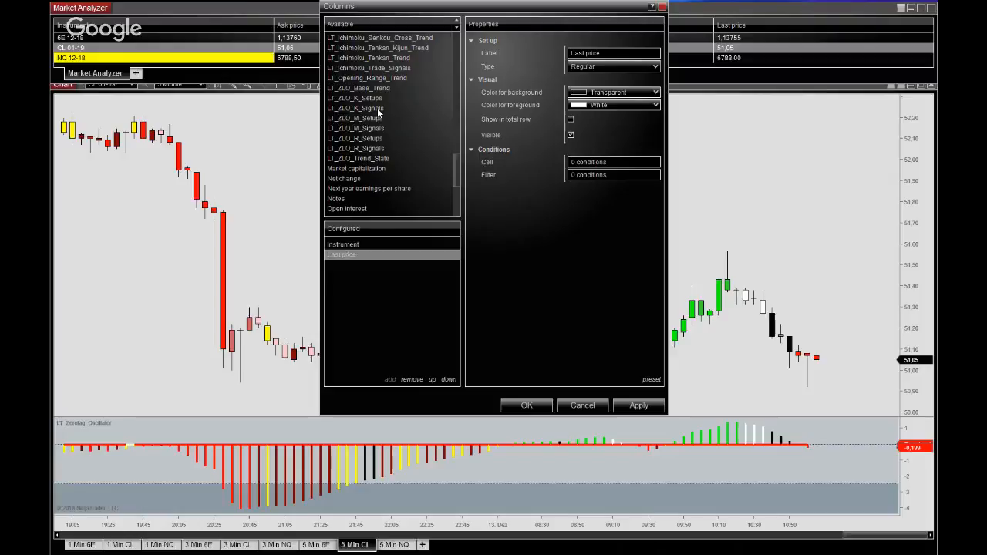
Step: Add the LT_ZLO_K_Signals column and set its Bars to load to 500
click(355, 265)
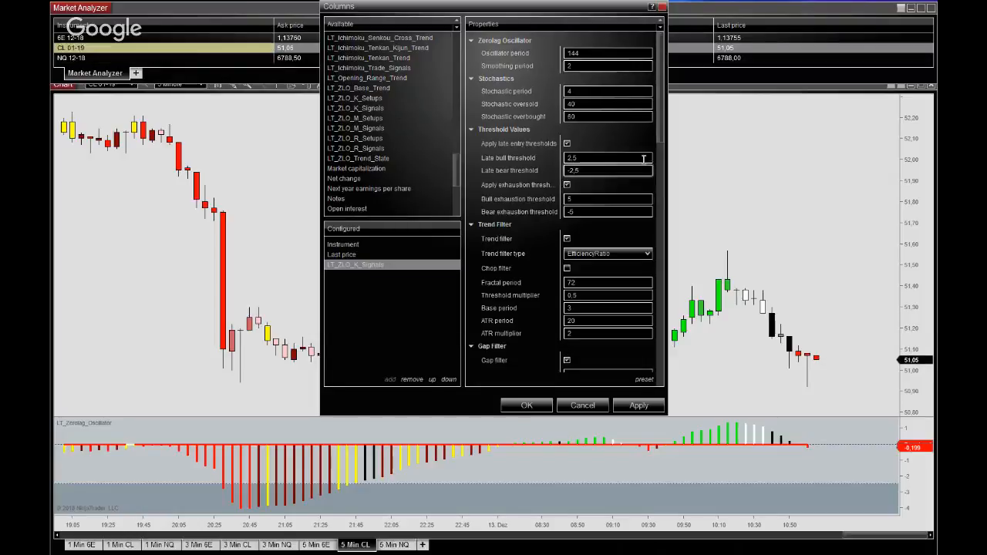
scroll(down, 3)
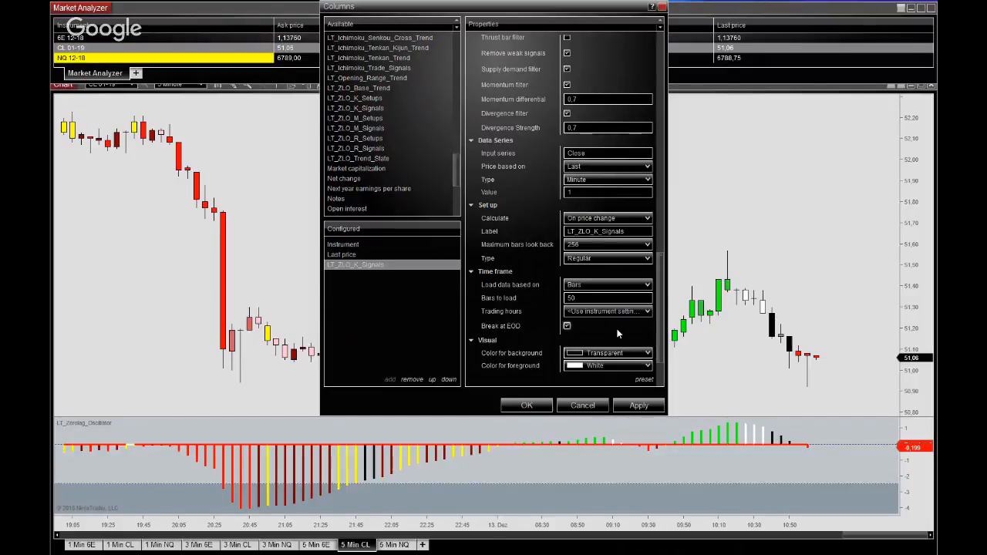
scroll(down, 3)
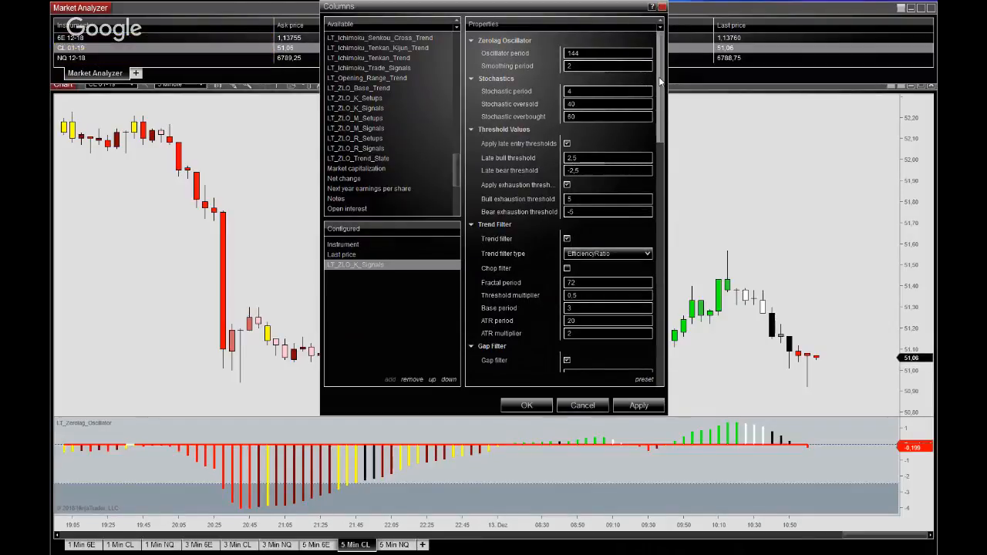
scroll(down, 3)
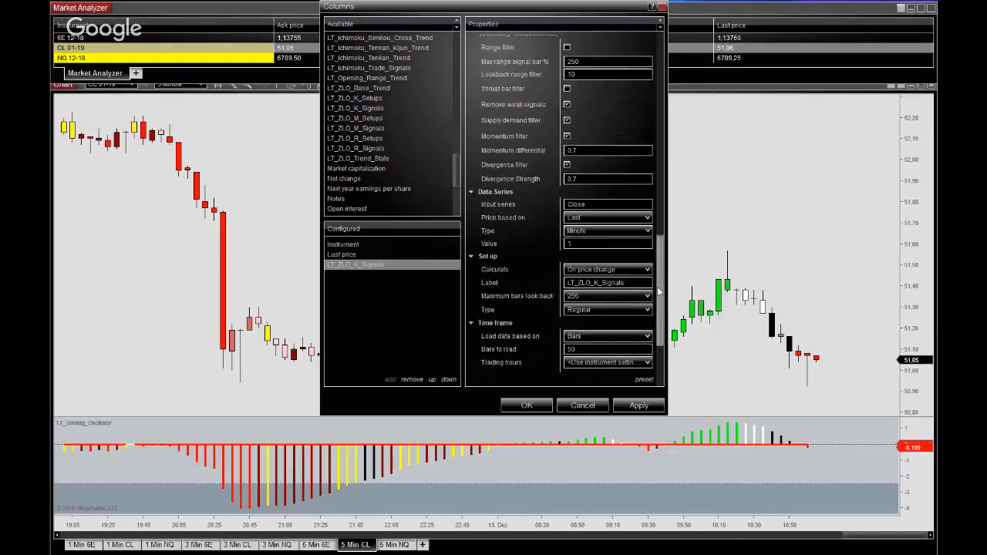
scroll(down, 3)
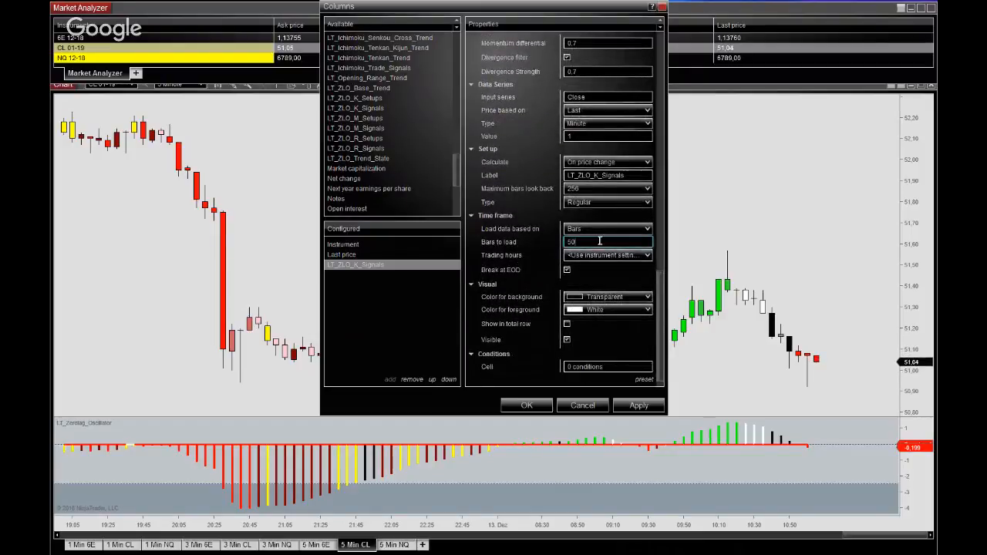
text(500)
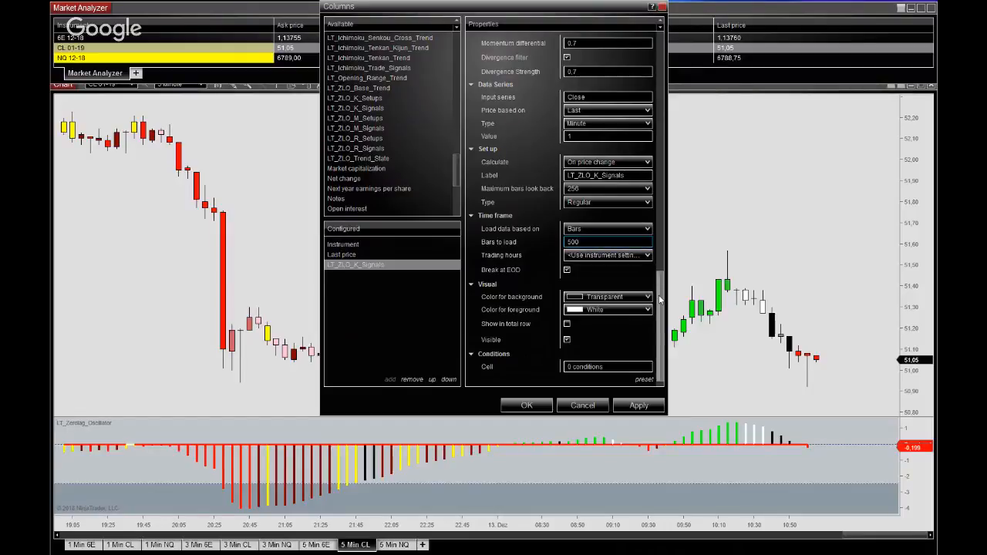
click(608, 241)
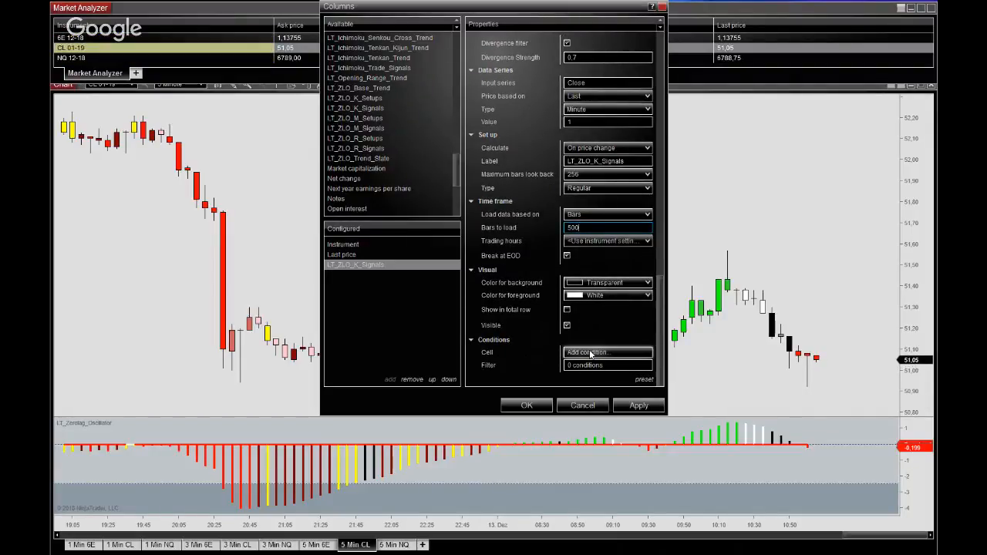
Step: Add a cell condition with green background, black text, LONG label and a Greater comparison
click(608, 351)
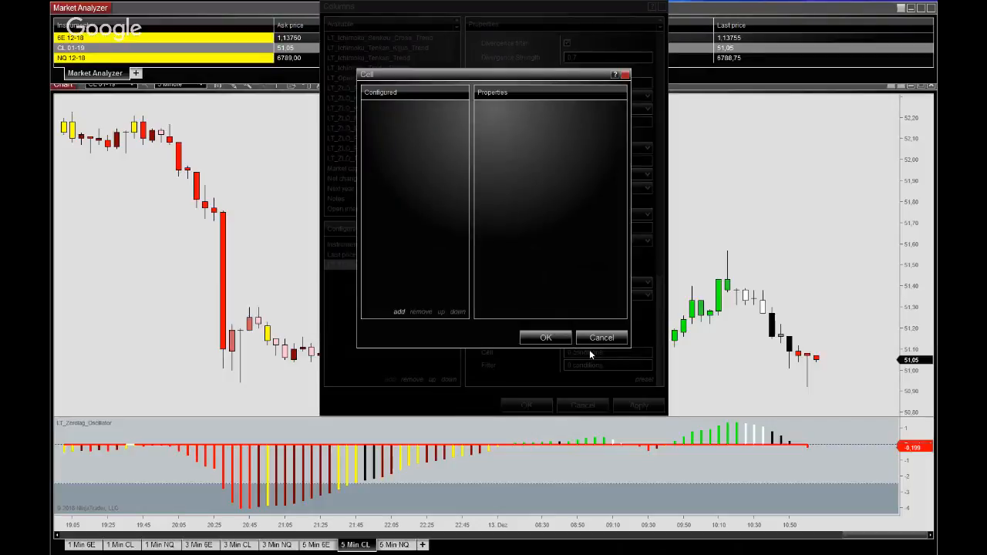
click(398, 311)
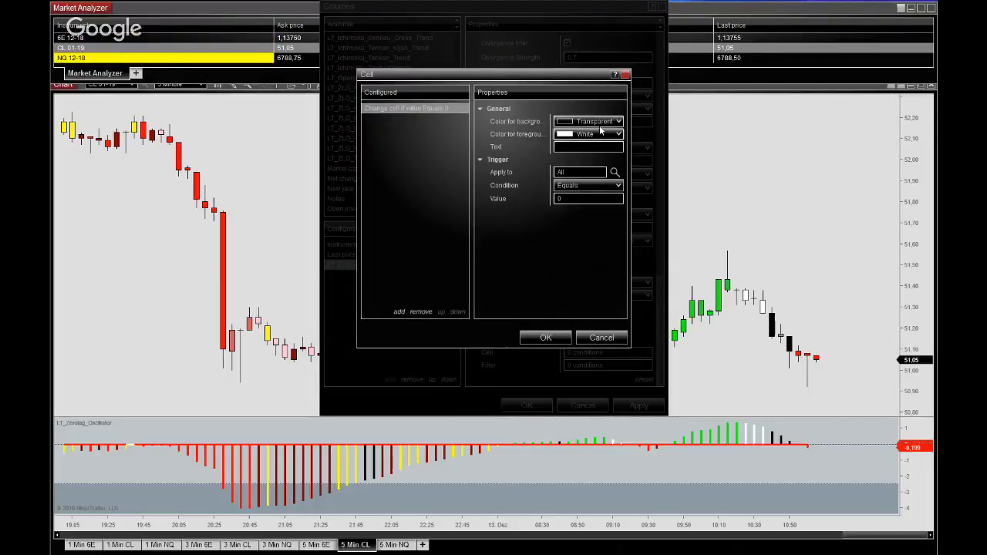
click(617, 120)
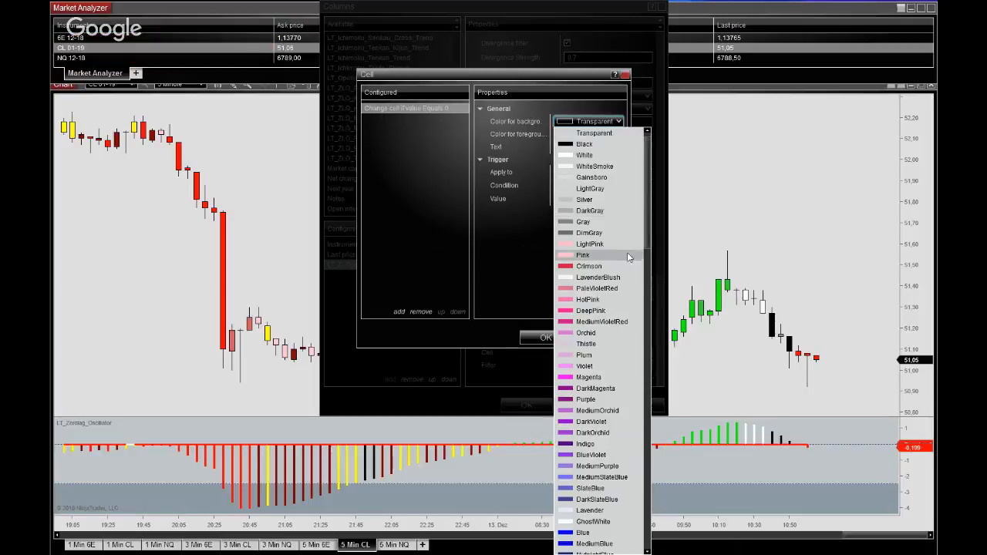
scroll(down, 3)
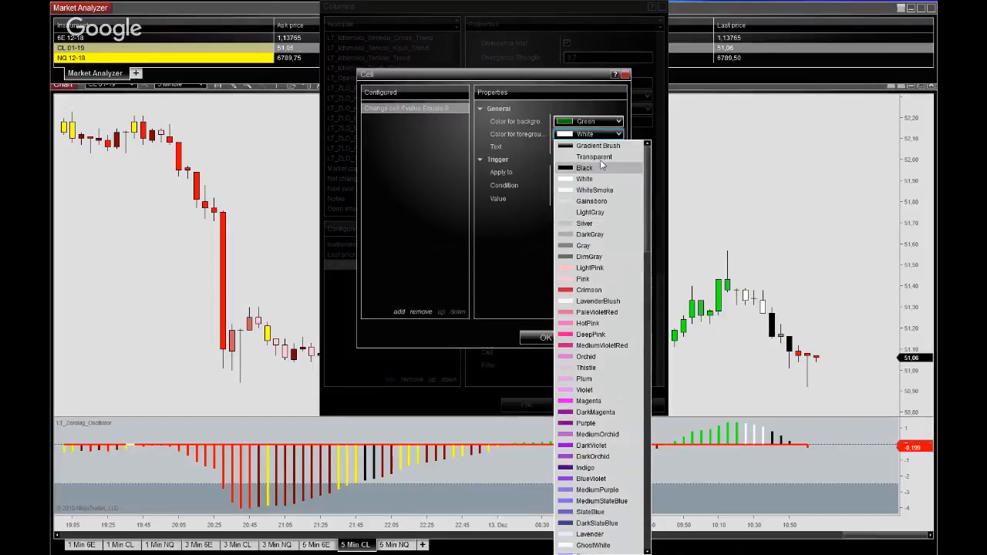
click(584, 166)
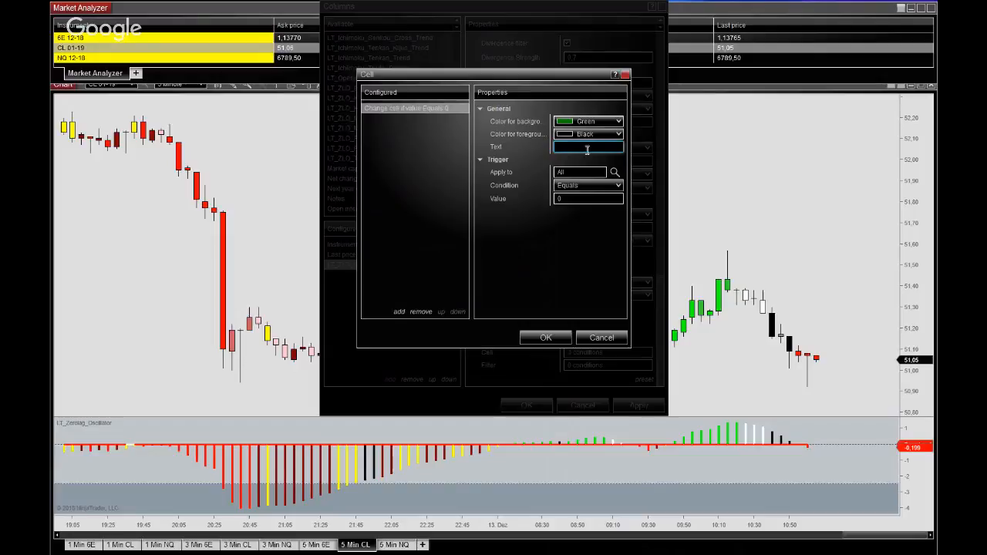
text(LONG KR)
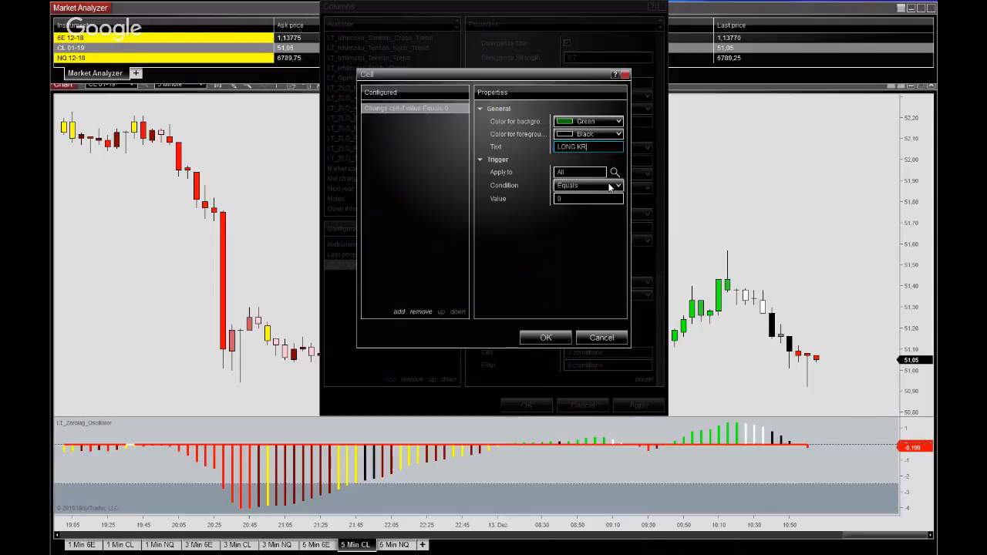
click(615, 185)
text(,5)
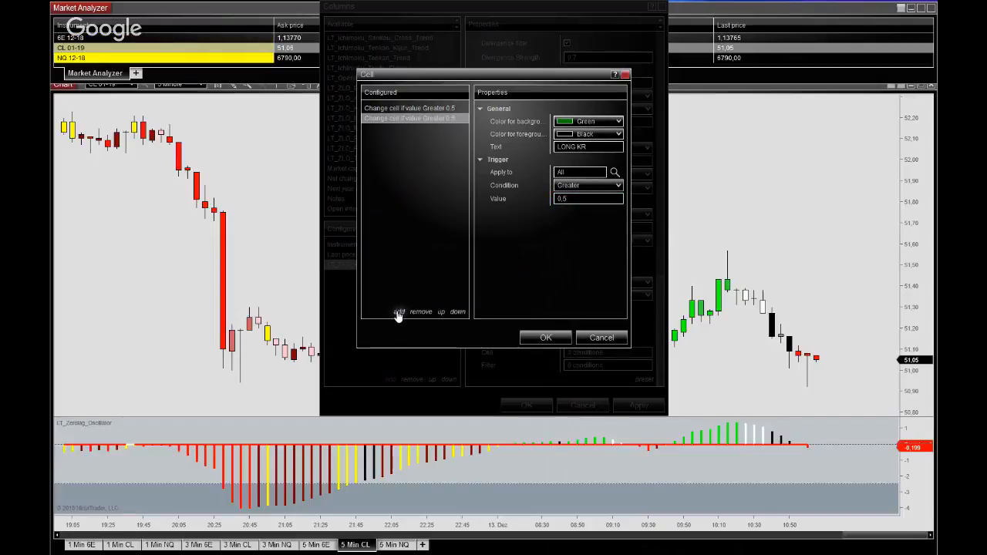
Step: Set the second condition to red background, black SHORT text for values Less than -0.5, and confirm both conditions
click(616, 120)
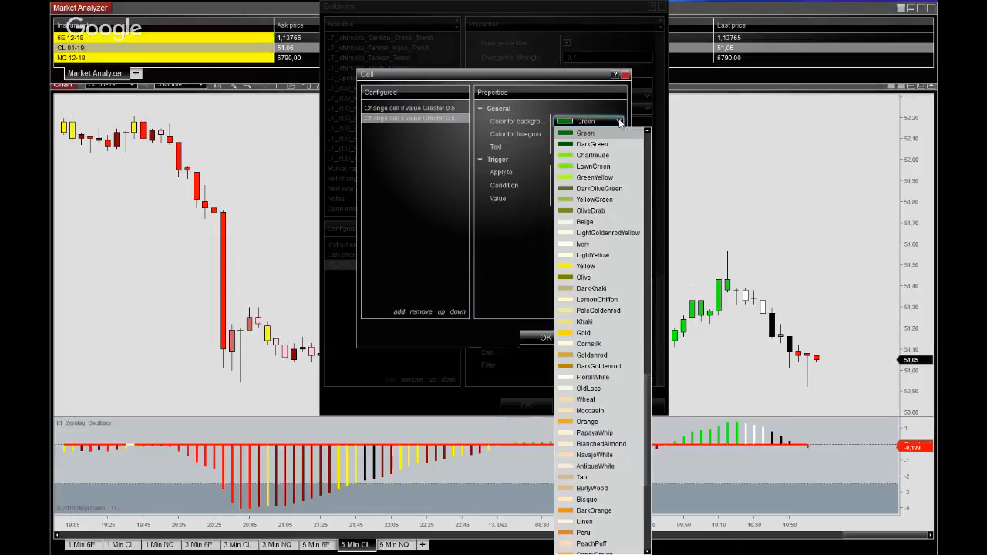
scroll(down, 3)
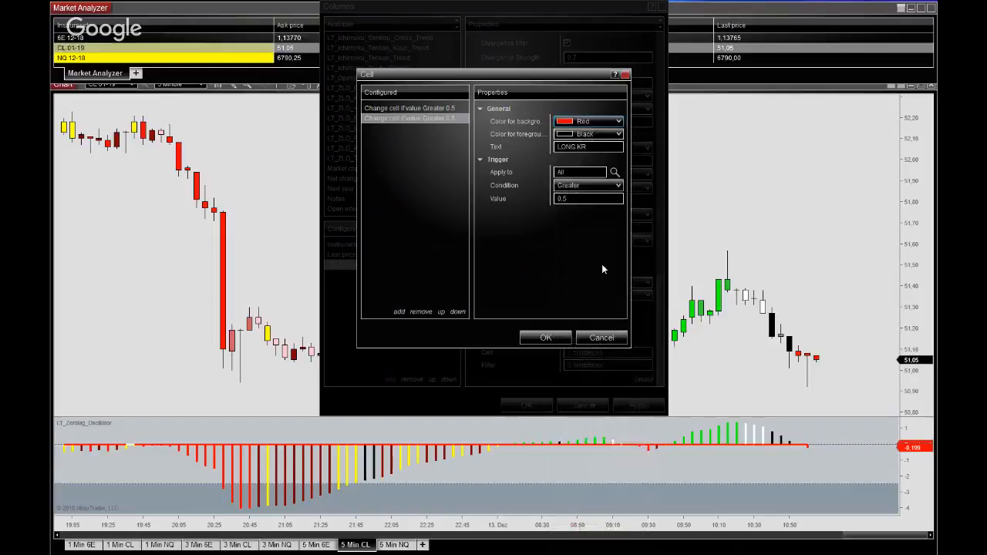
click(588, 146)
text(SHORT)
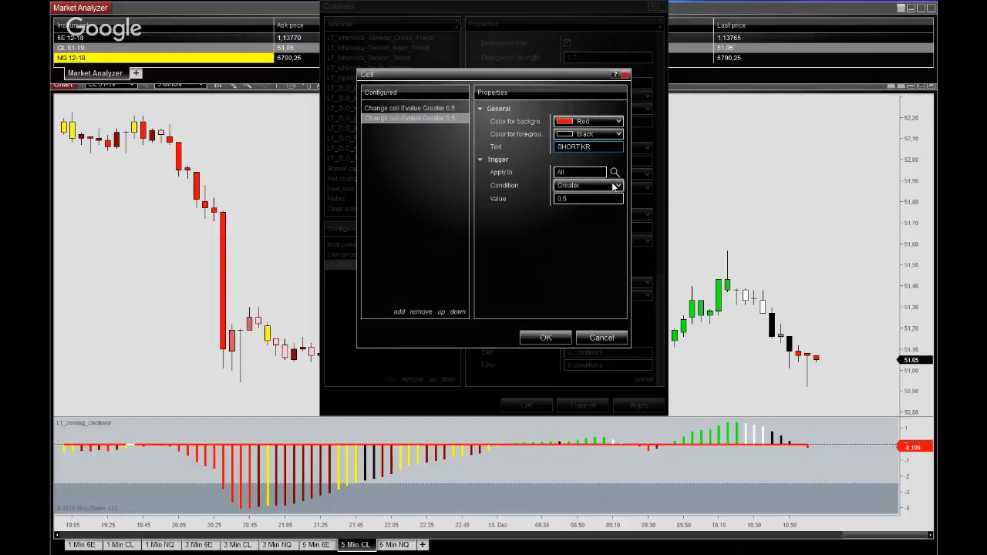
click(613, 185)
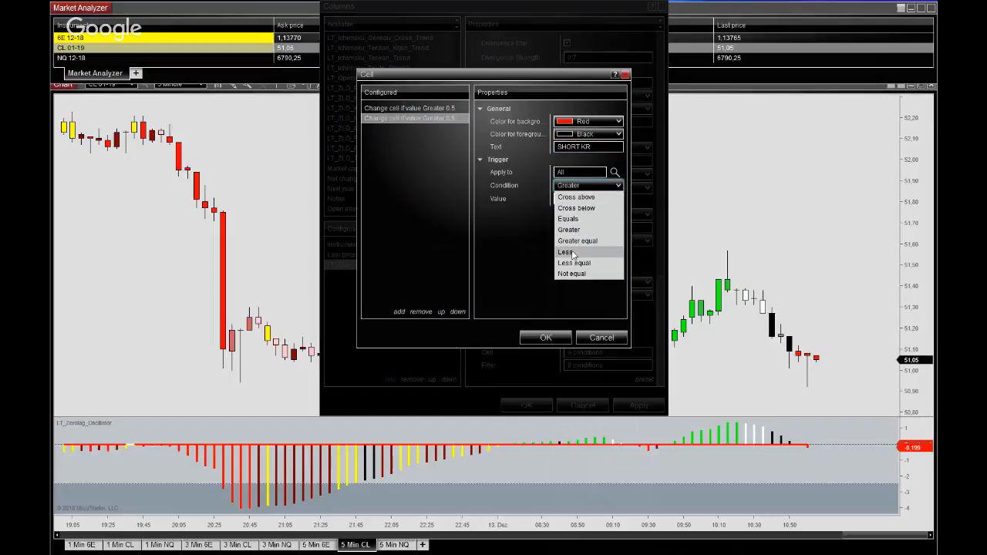
click(566, 252)
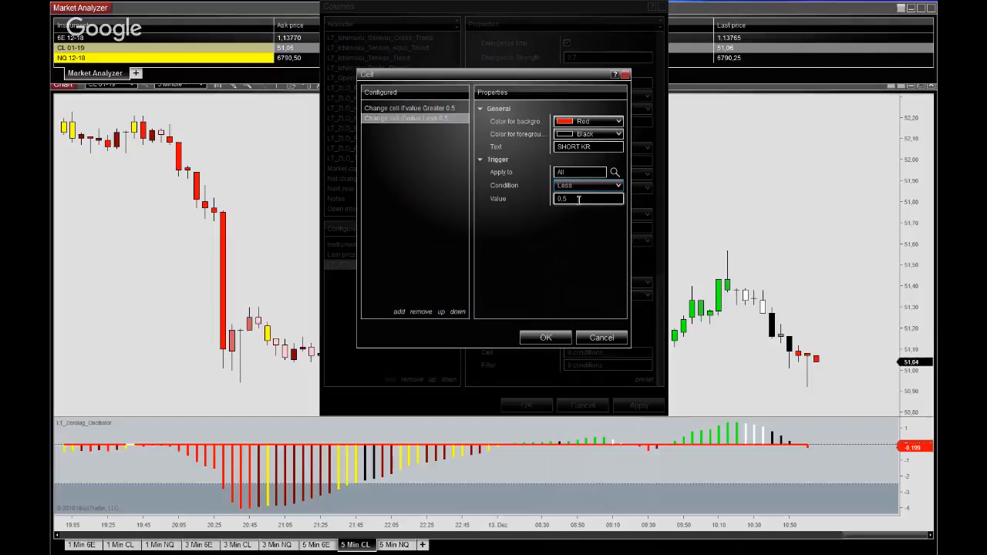
click(589, 199)
text(-0,5)
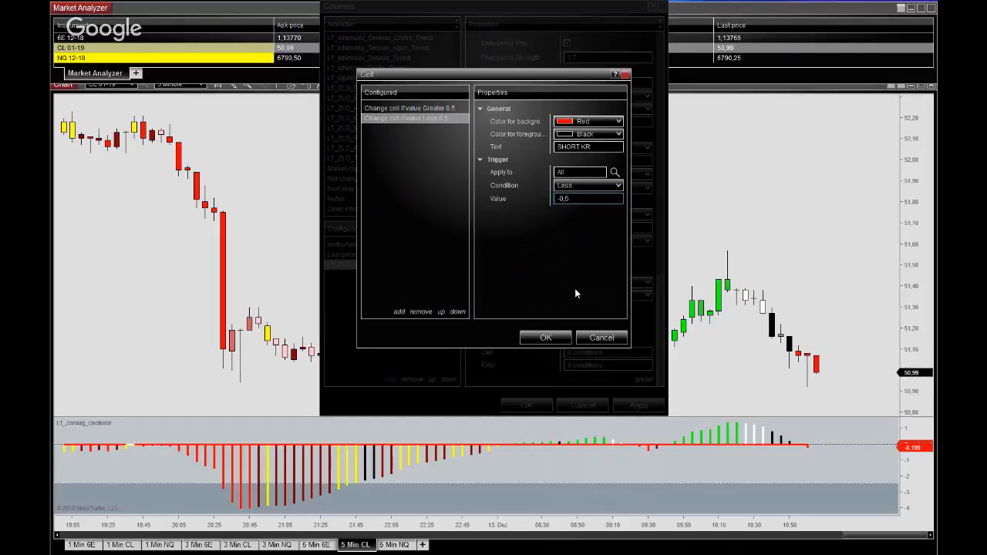
click(546, 336)
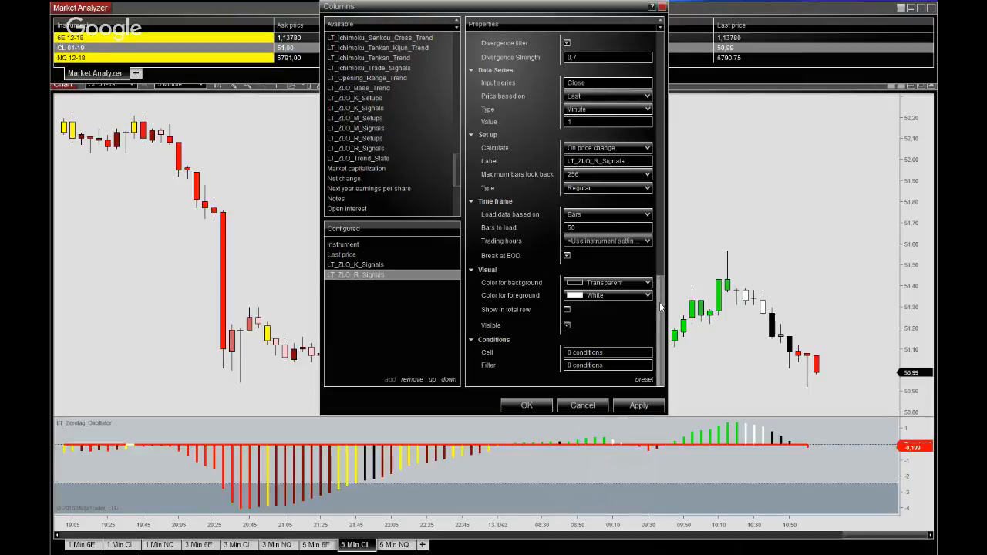
Step: Give the new ZLO signals column 500 bars to load and start its cell conditions
text(500)
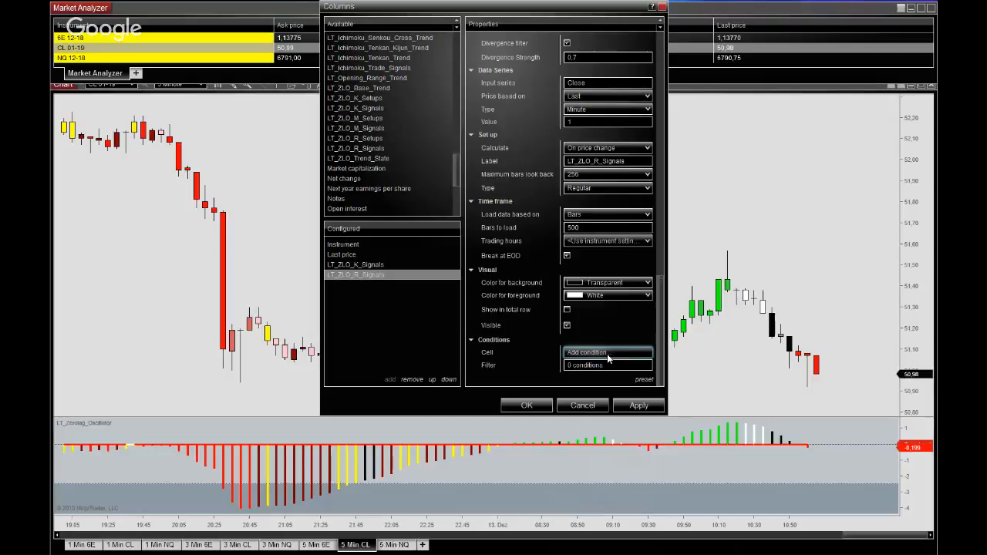
click(586, 352)
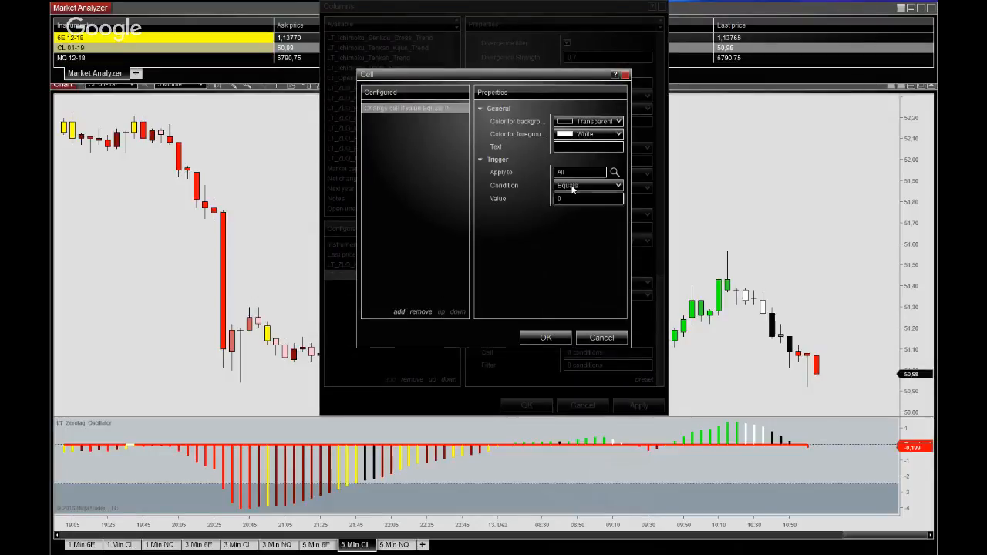
Step: Make condition 1 green with LONG R text, triggered on values Greater than 0.5
click(617, 120)
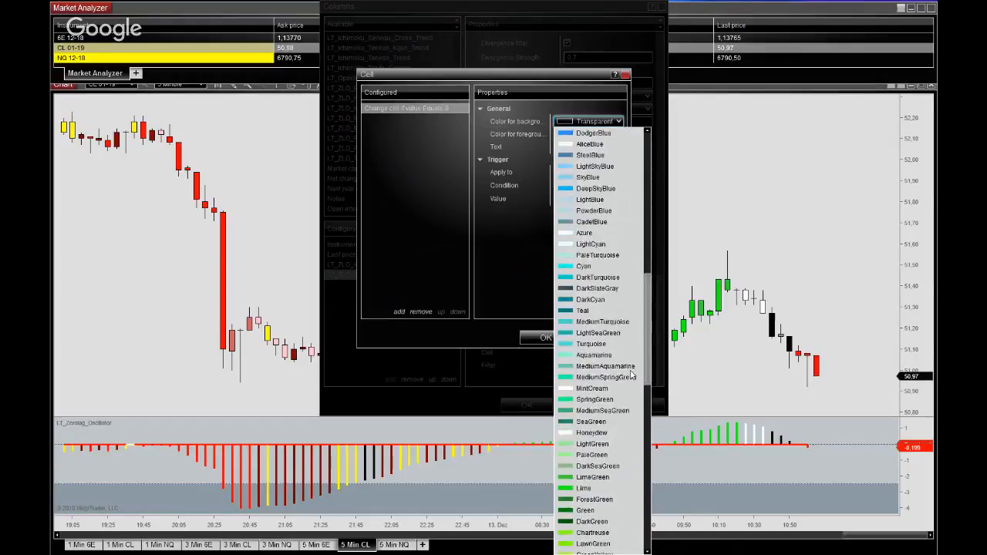
click(584, 509)
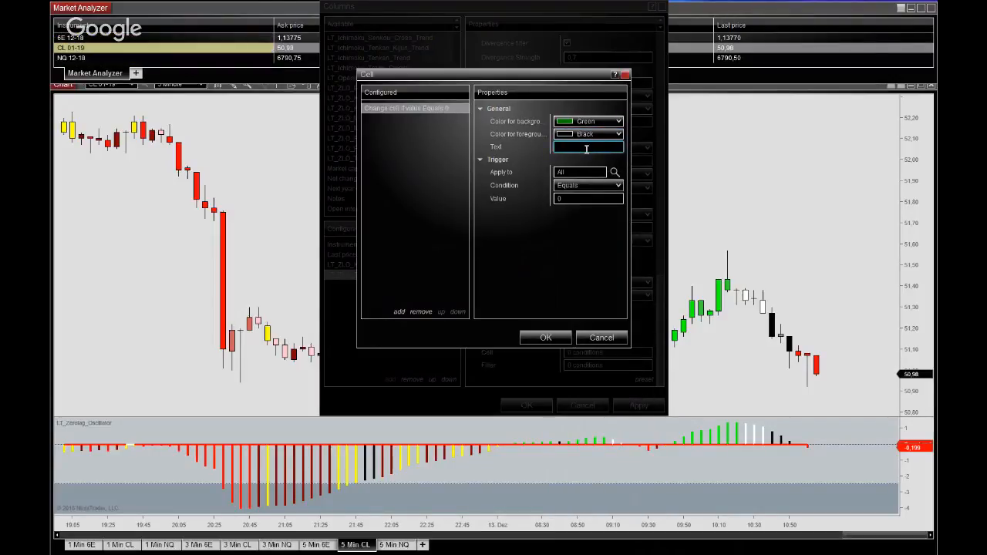
text(LONG R)
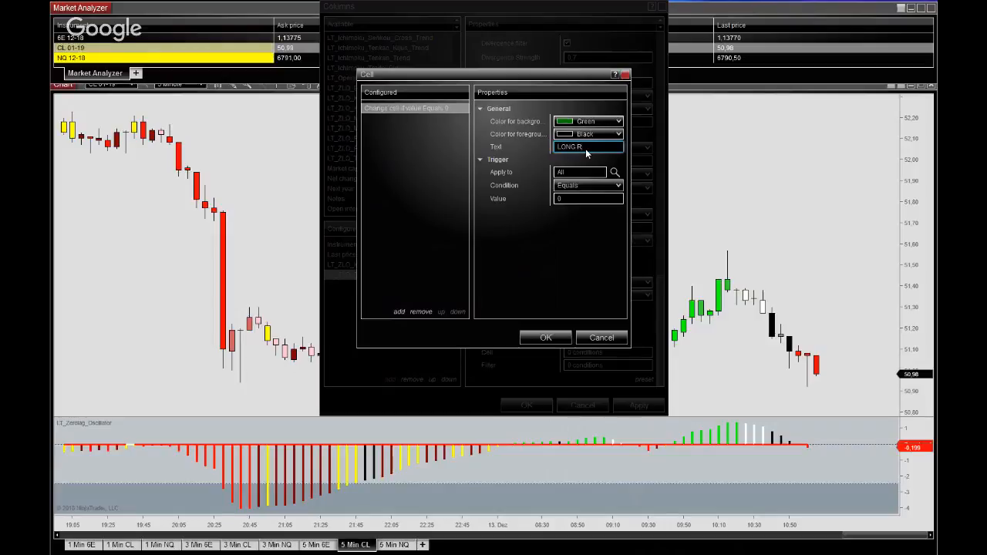
click(616, 185)
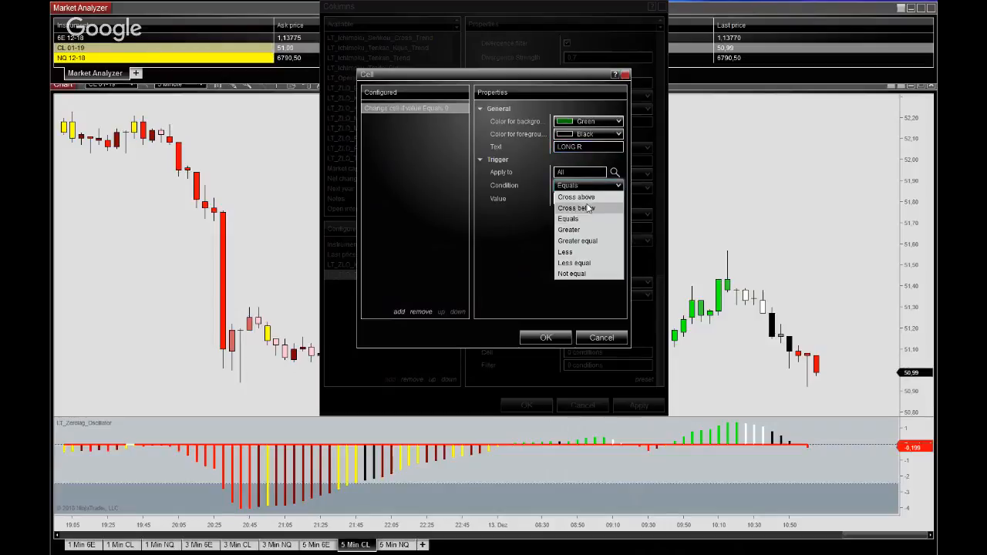
click(569, 228)
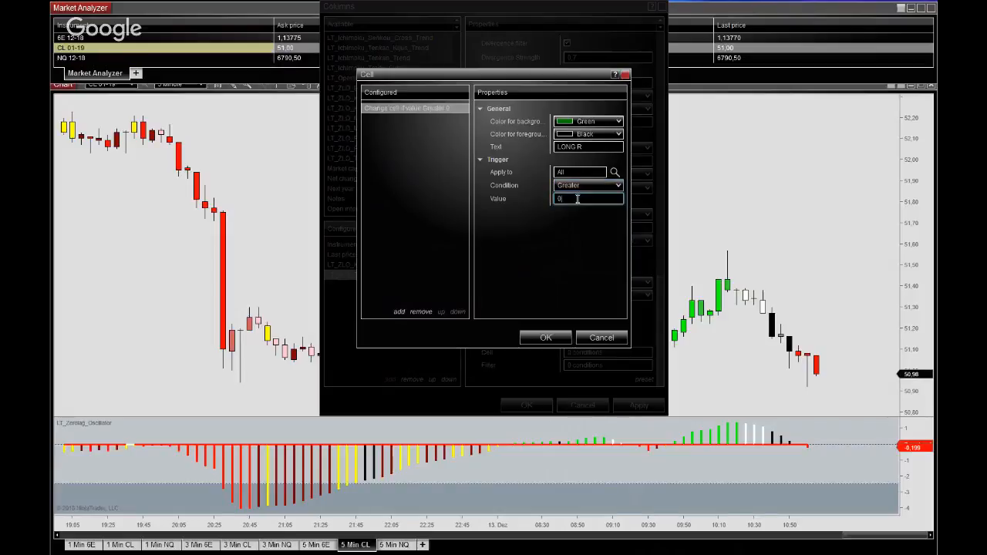
text(.5)
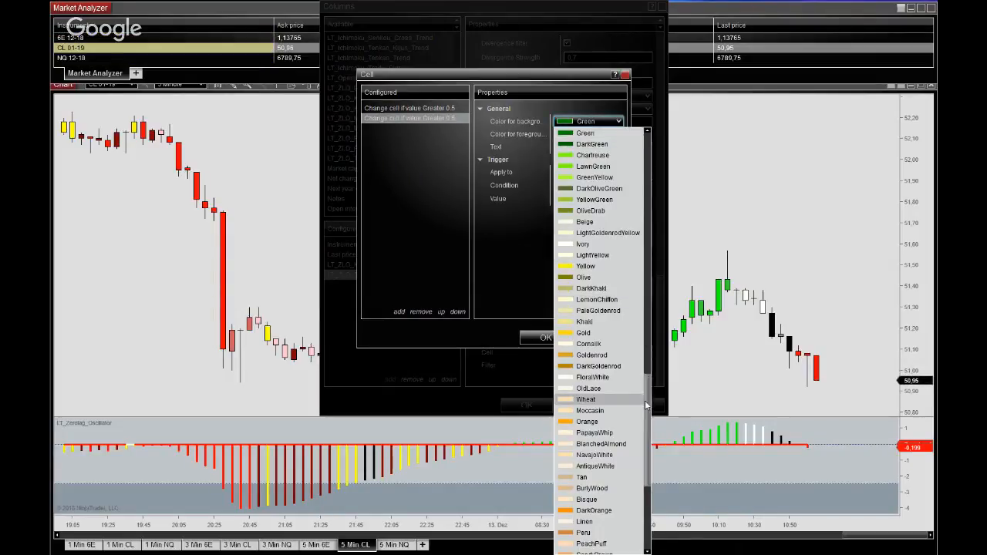
Step: Make condition 2 red with SHORT R text, triggered on values Less than -0.5
scroll(down, 3)
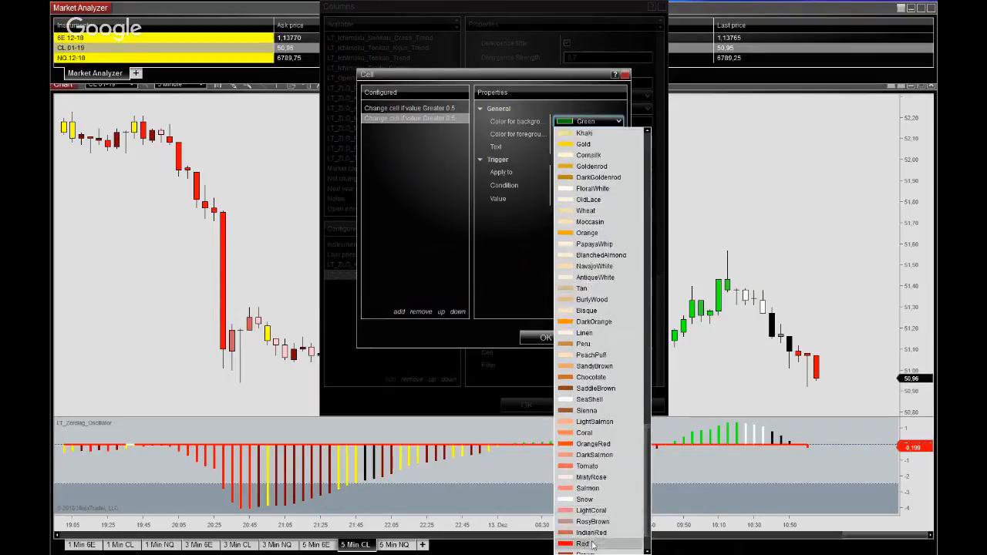
click(582, 543)
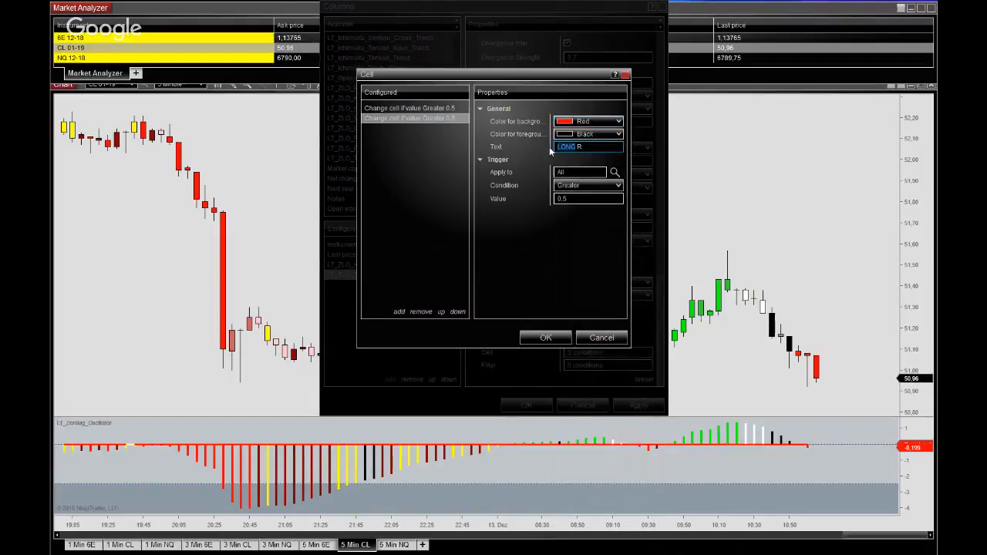
text(SR)
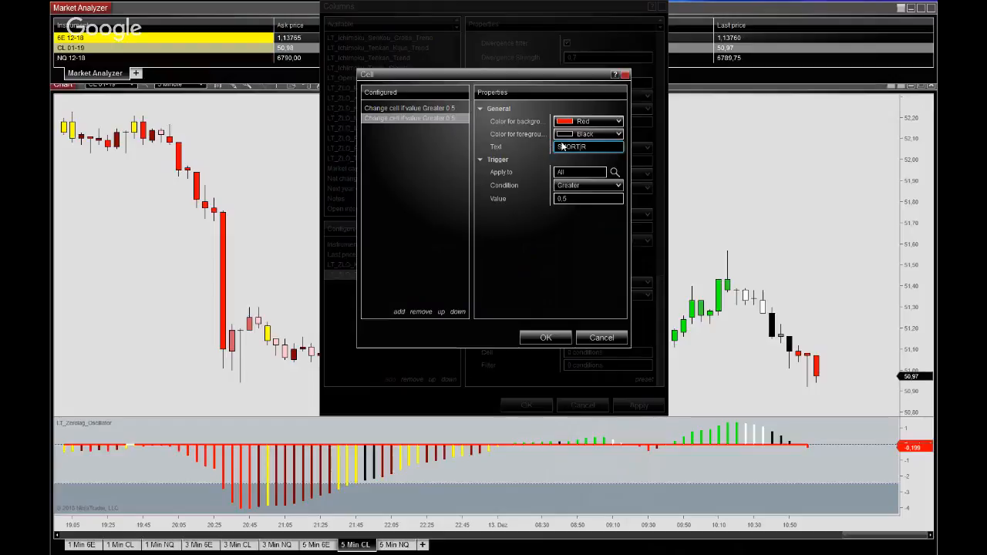
click(617, 185)
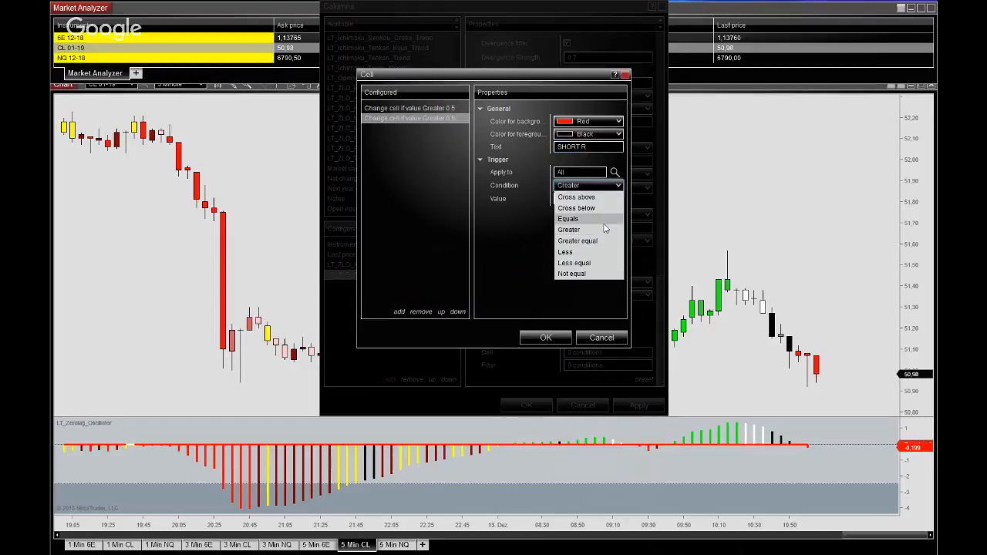
click(565, 251)
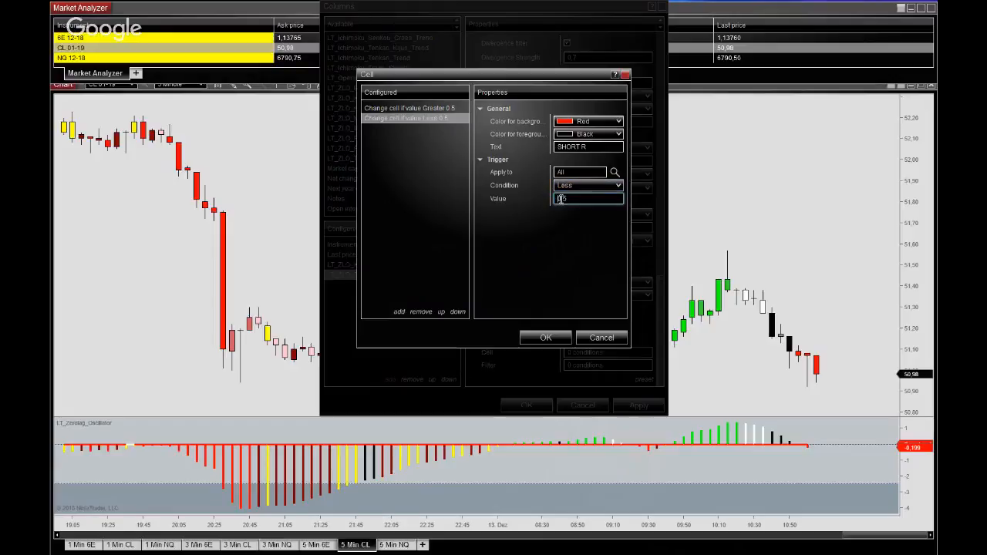
text(-0,5)
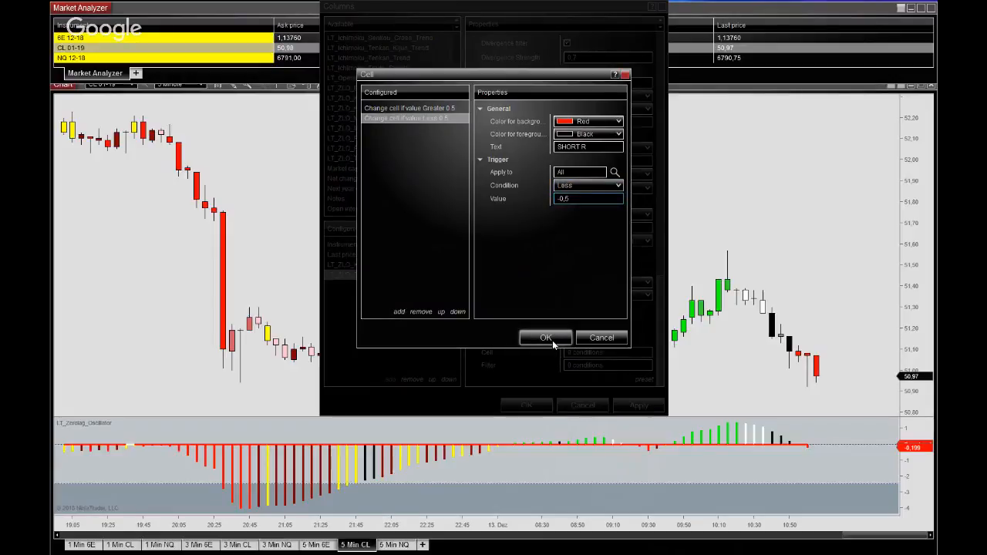
Step: Confirm the R column, add LT_ZLO_M_Signals and give it a green, black-text LONG M condition for values Greater than 0.5
click(546, 337)
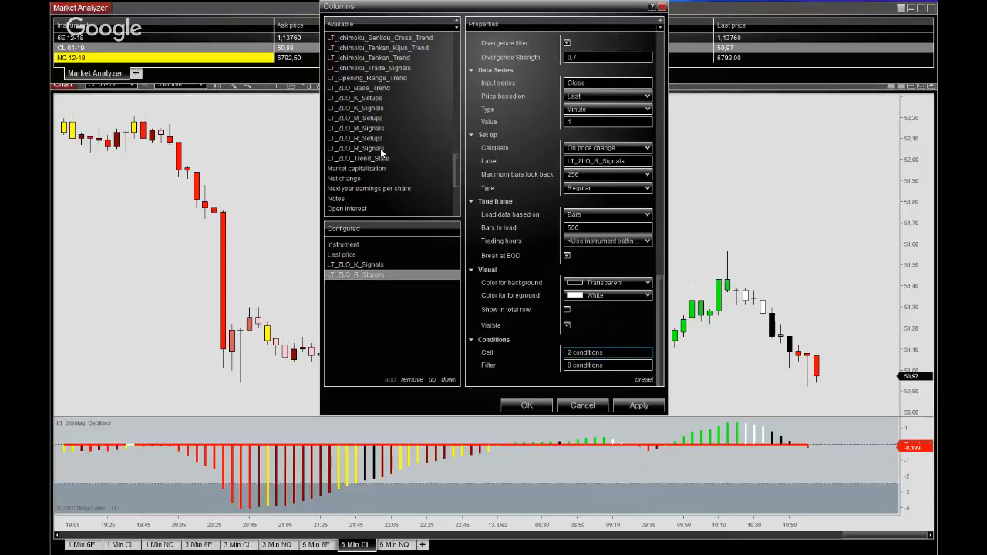
click(355, 128)
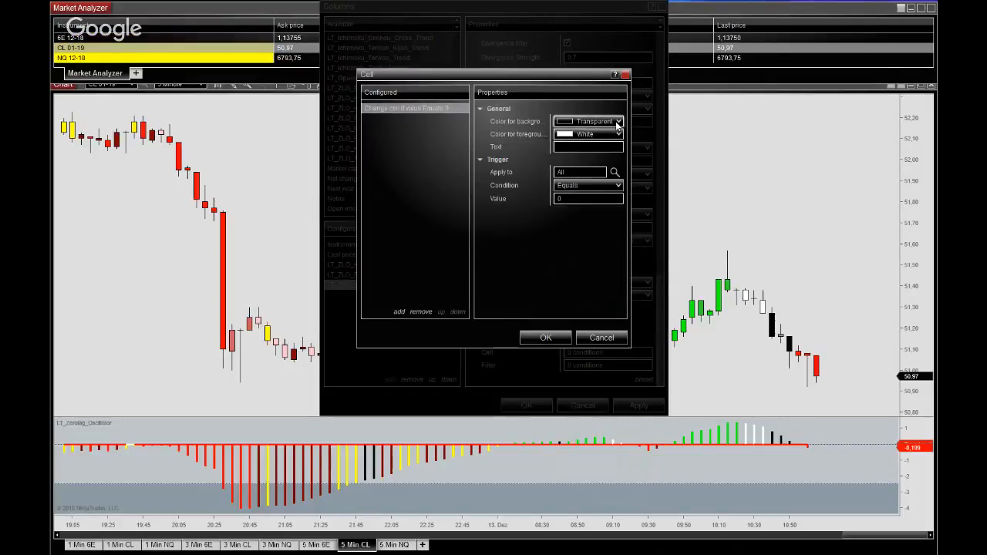
click(616, 120)
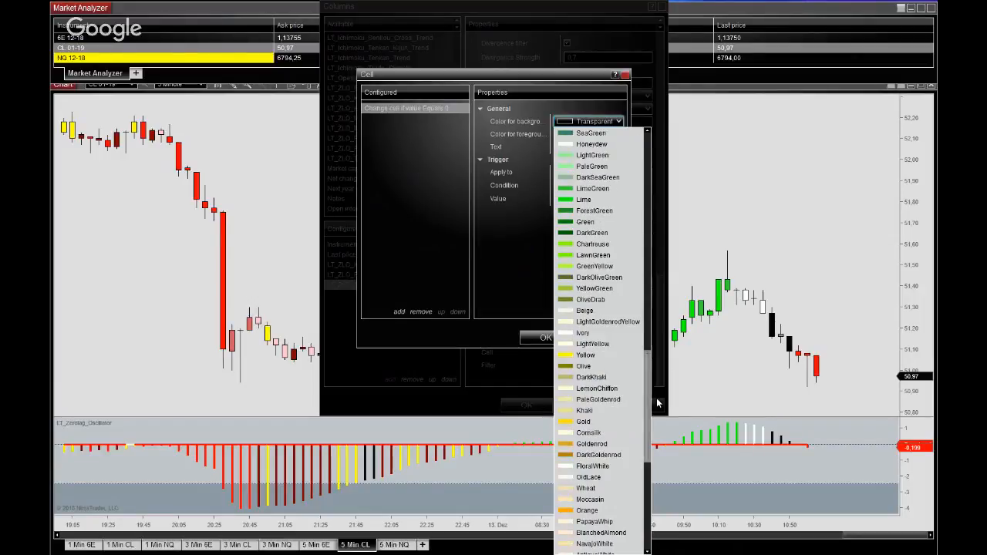
click(585, 222)
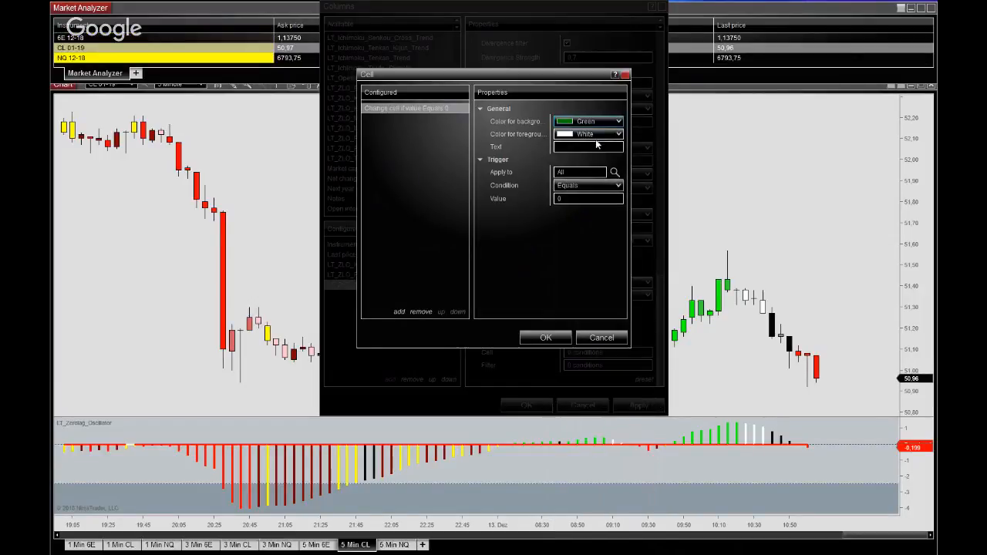
click(589, 133)
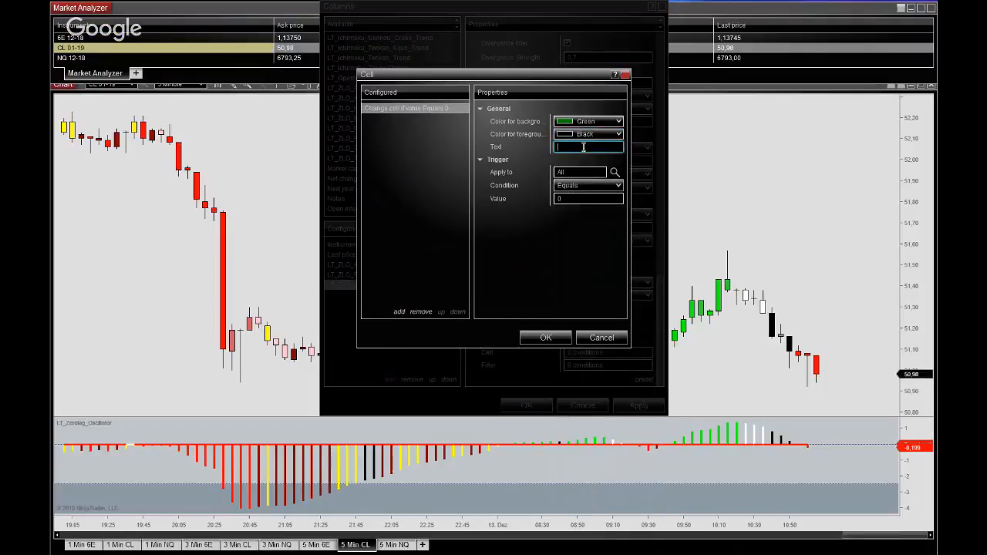
text(LONG M)
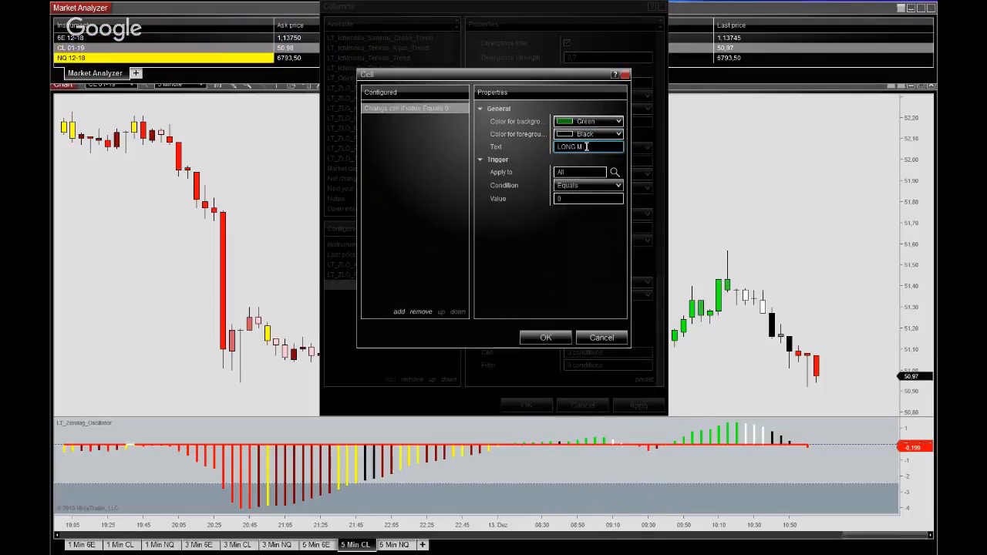
click(617, 185)
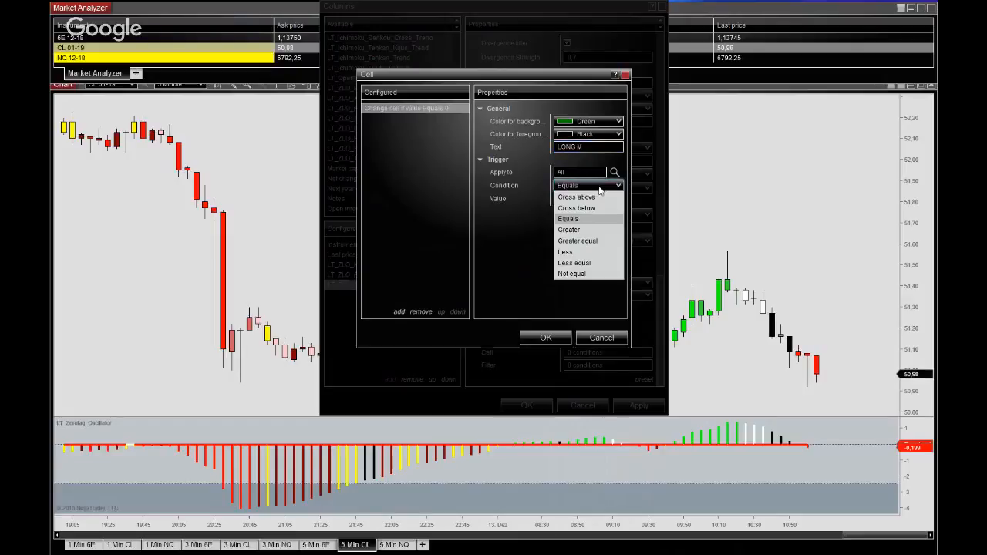
click(569, 228)
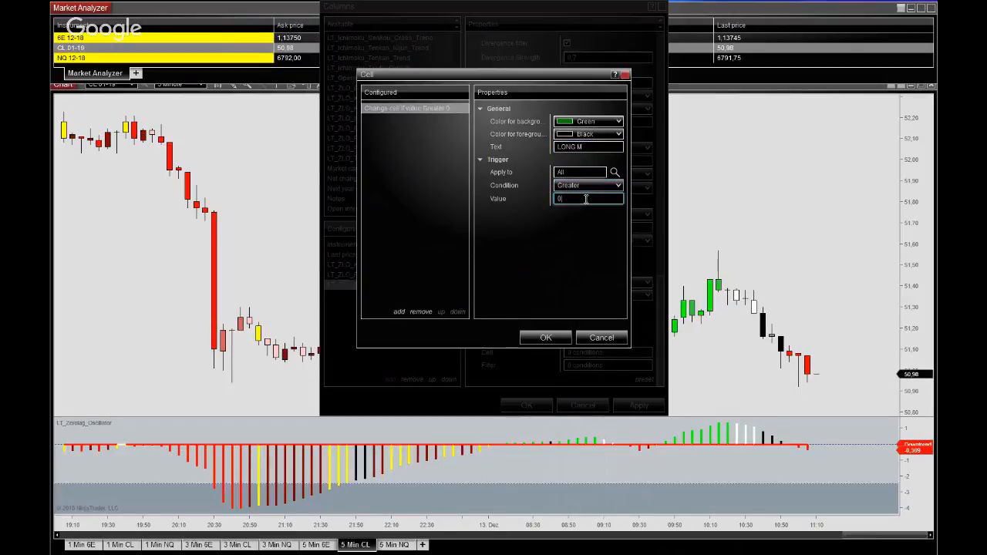
text(0.5)
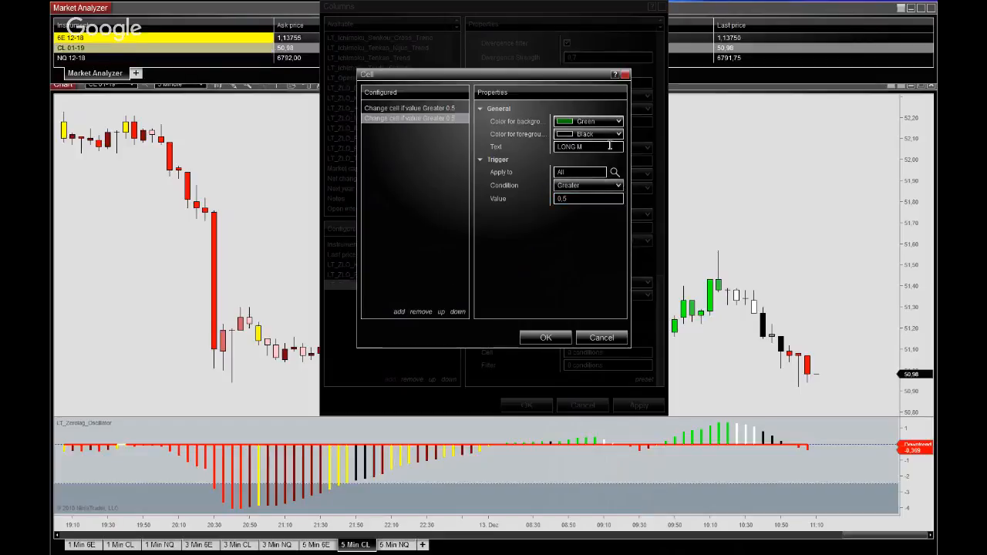
Step: Add a red SHORT M condition for values Less than -0.5 and confirm the M column's conditions
click(616, 121)
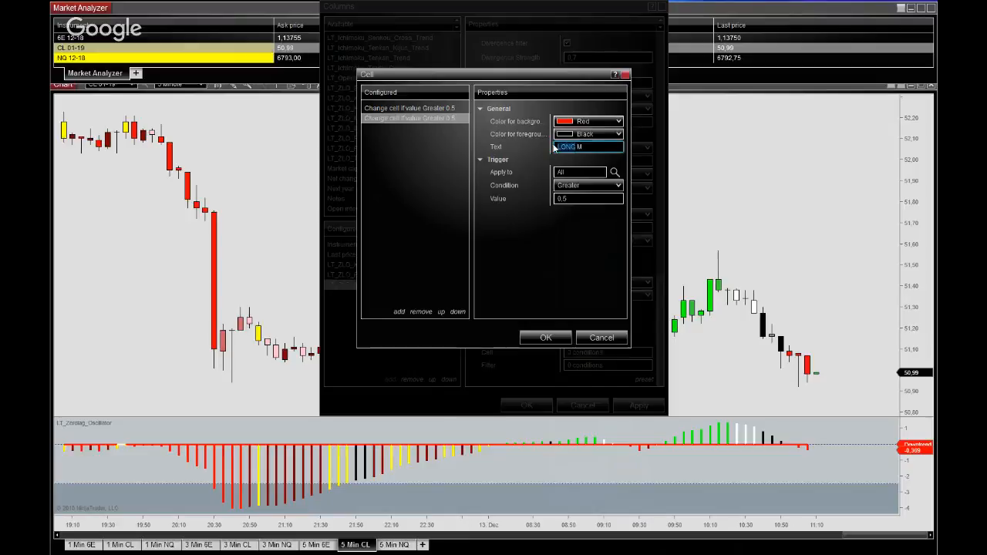
text(SHORT)
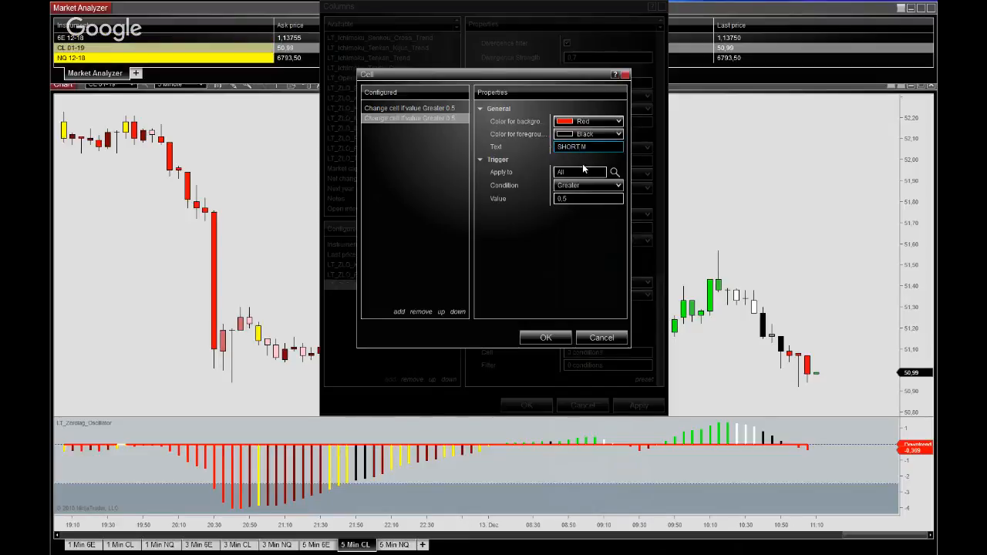
click(589, 185)
text(-0,5)
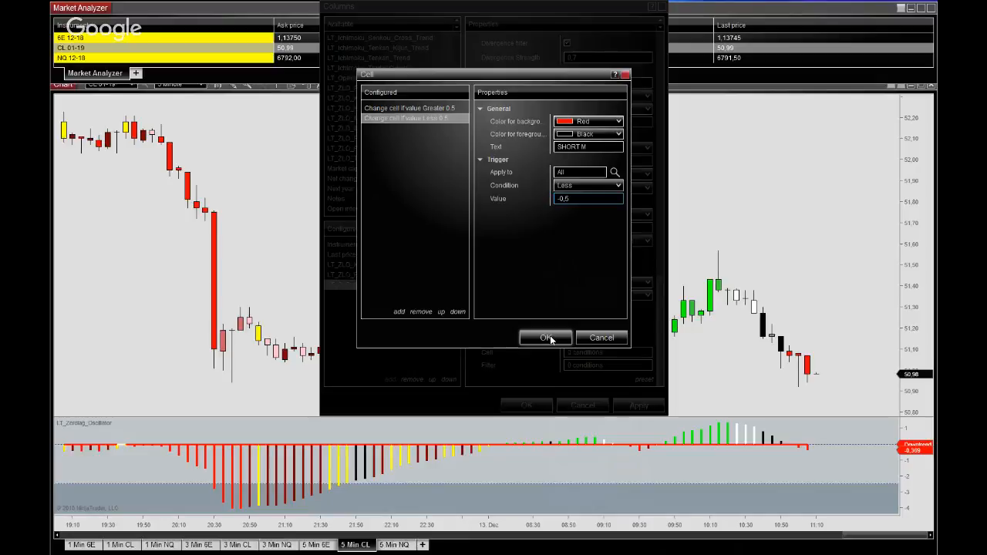
click(546, 336)
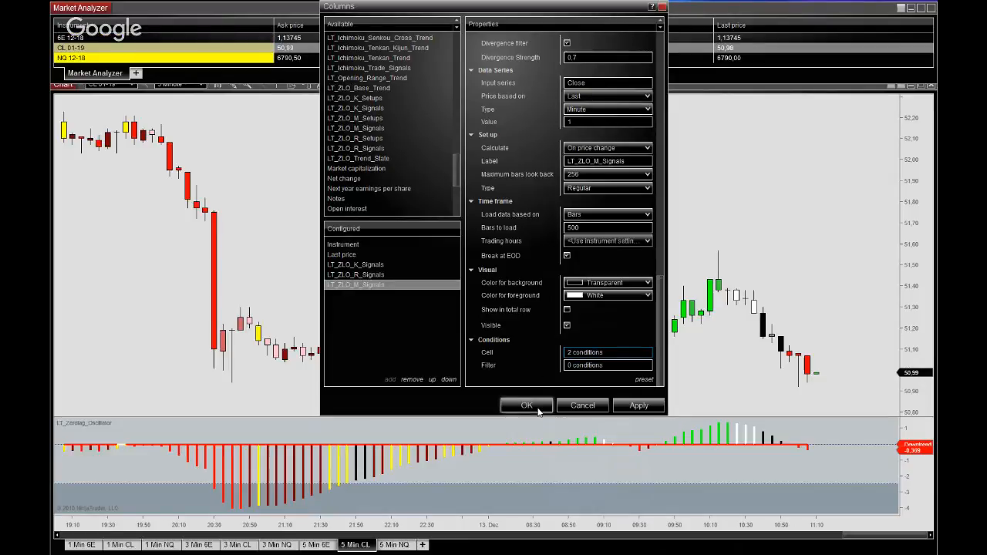
Step: Apply the K, R and M signal columns, name the first tab 1 Min and the second tab 3 Min
click(526, 404)
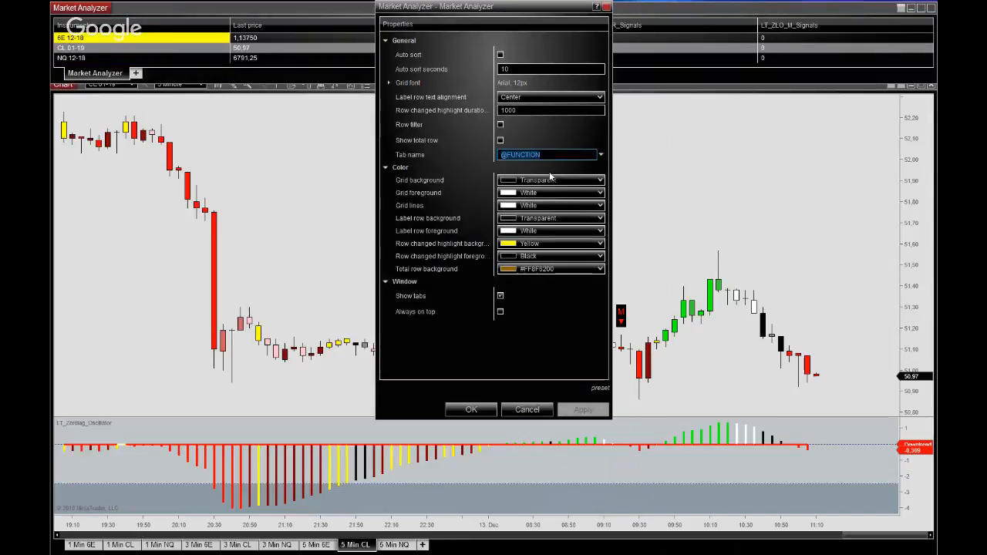
text(1 Min)
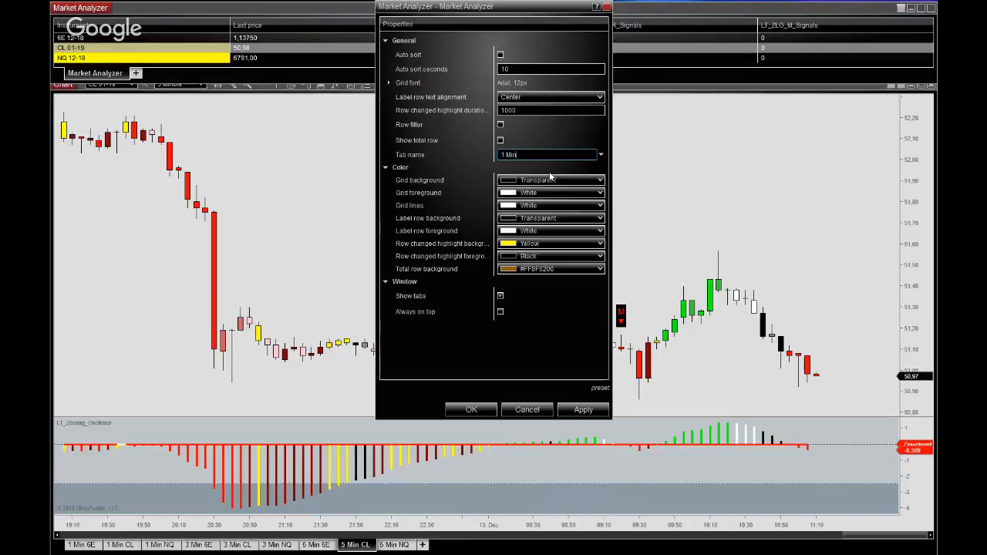
click(470, 411)
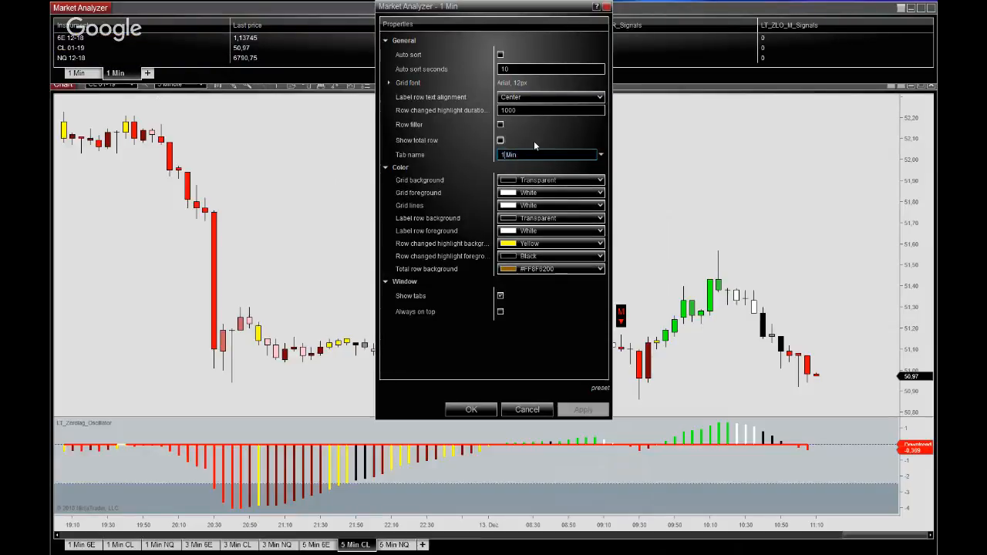
text(3 Min)
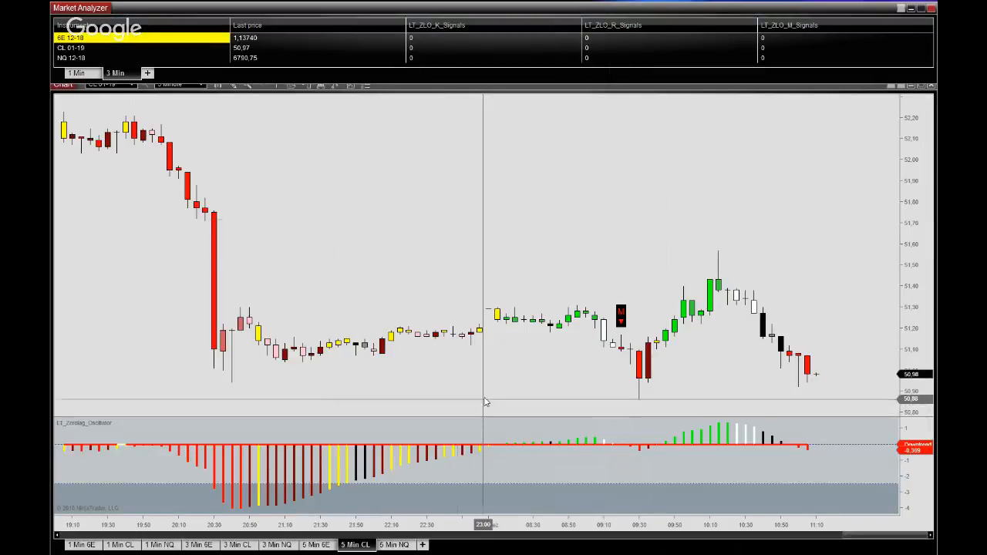
Step: Set each LT_ZLO signal column on the 3 Min tab to a 3-minute data series and apply
right_click(430, 43)
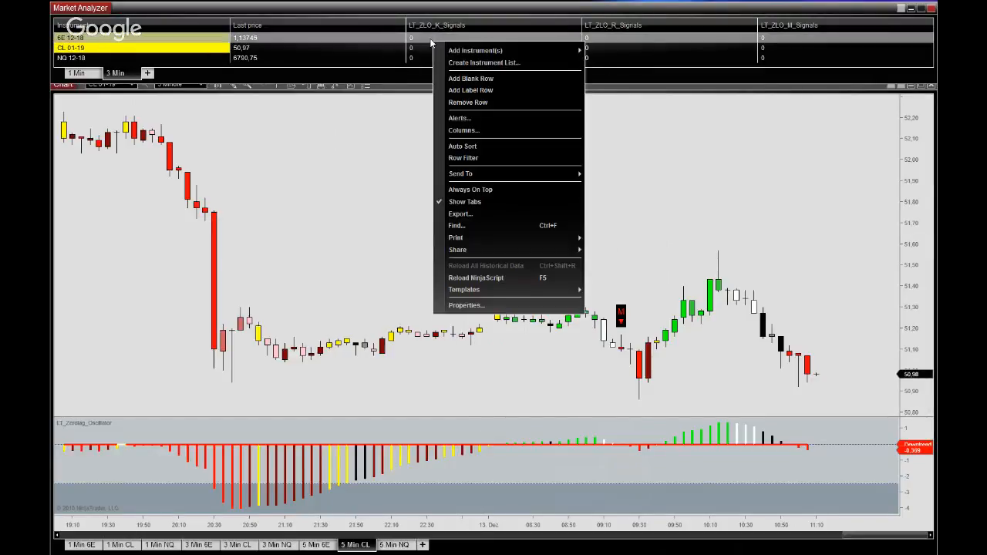
click(475, 131)
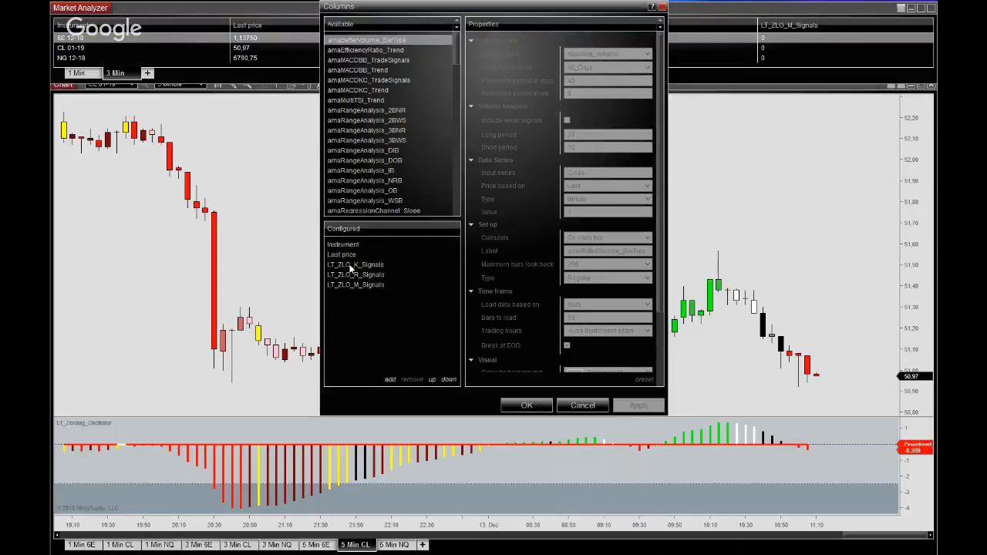
click(355, 265)
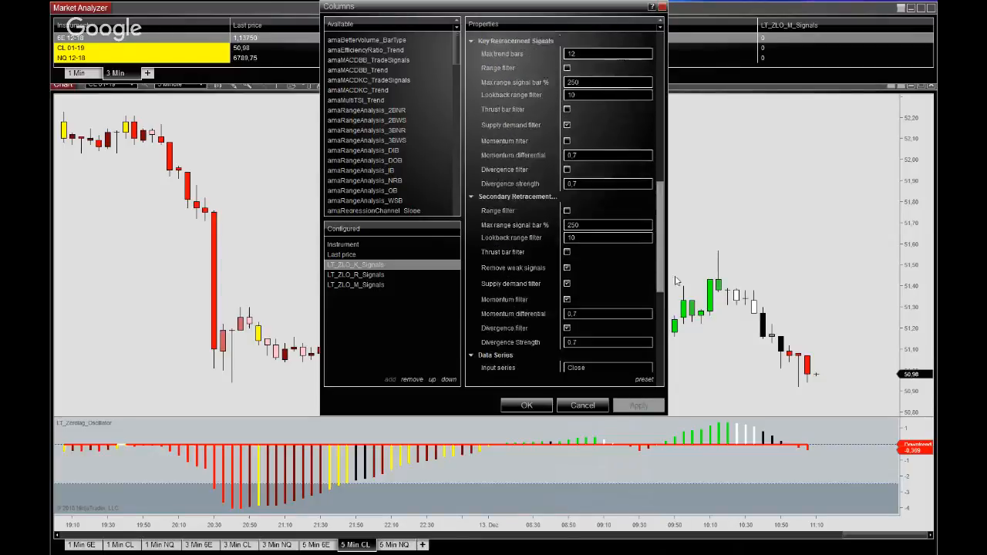
scroll(down, 3)
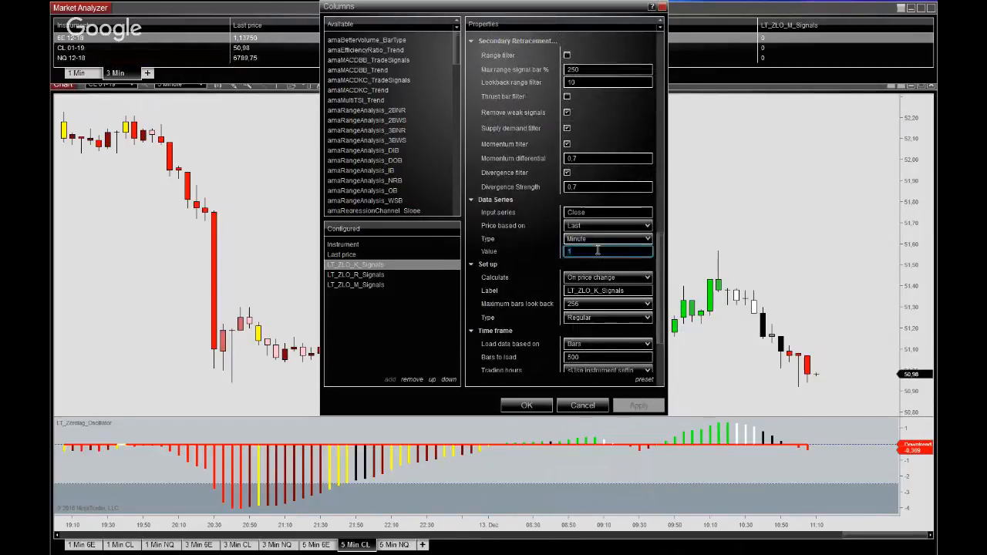
text(3)
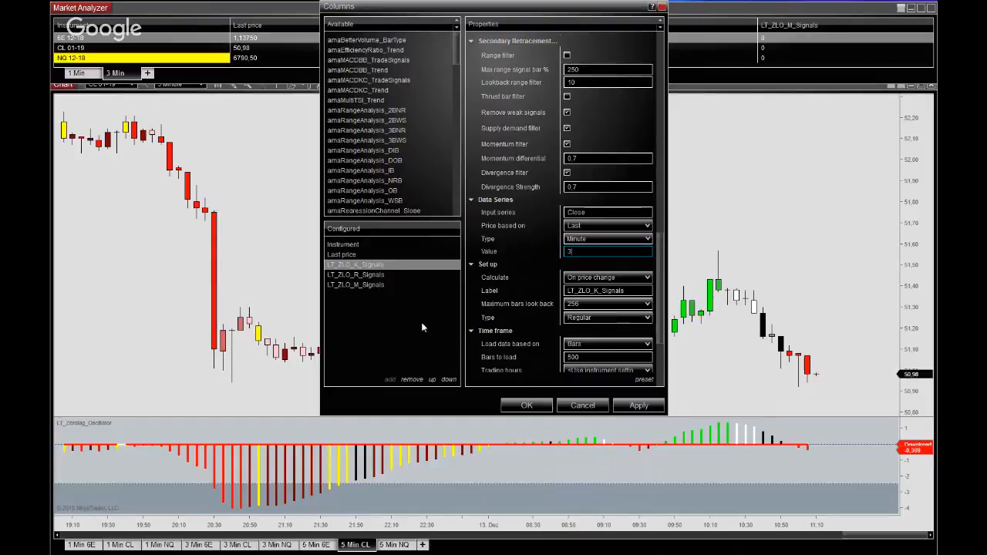
click(355, 275)
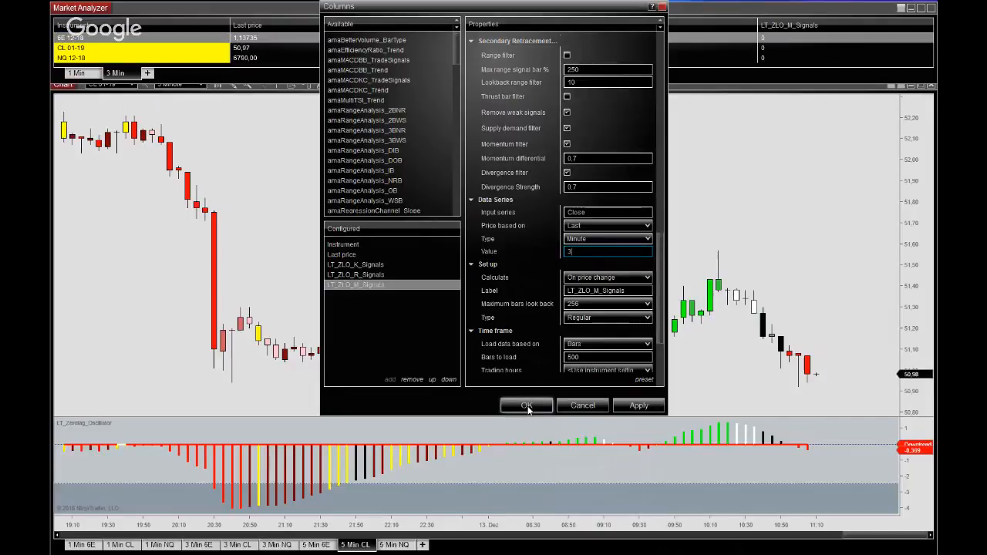
click(525, 404)
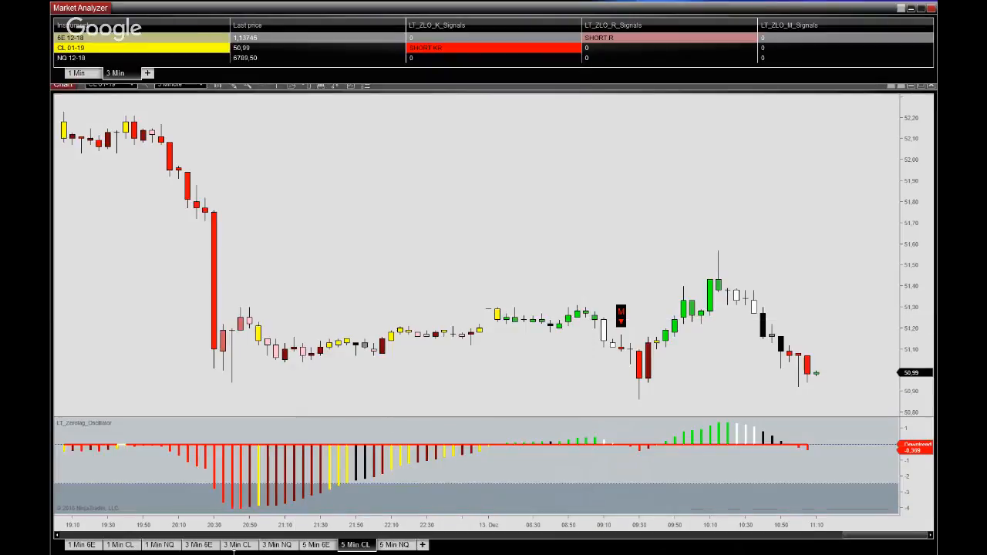
Step: Switch the bottom chart to 3 Min CL, then to the 3 Min 6E chart
click(237, 545)
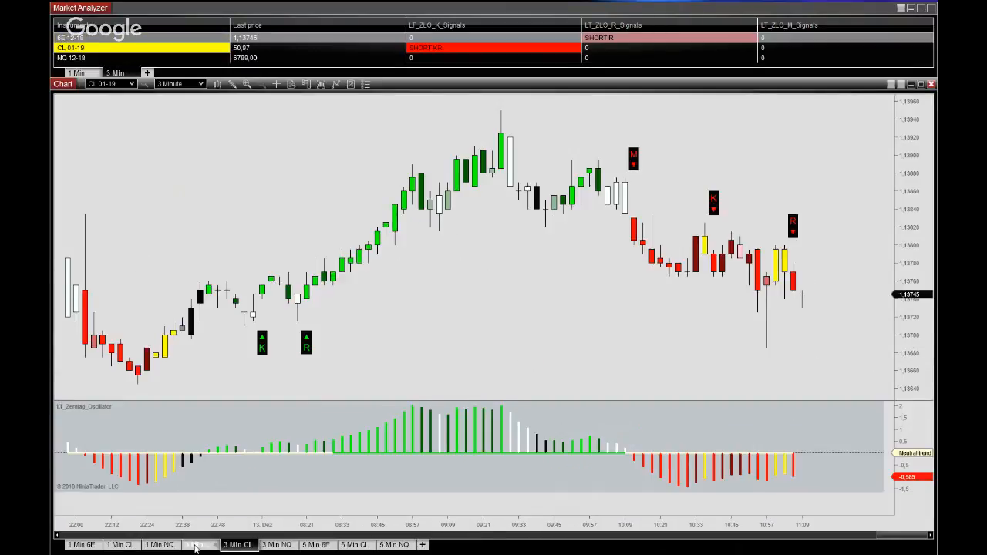
click(197, 544)
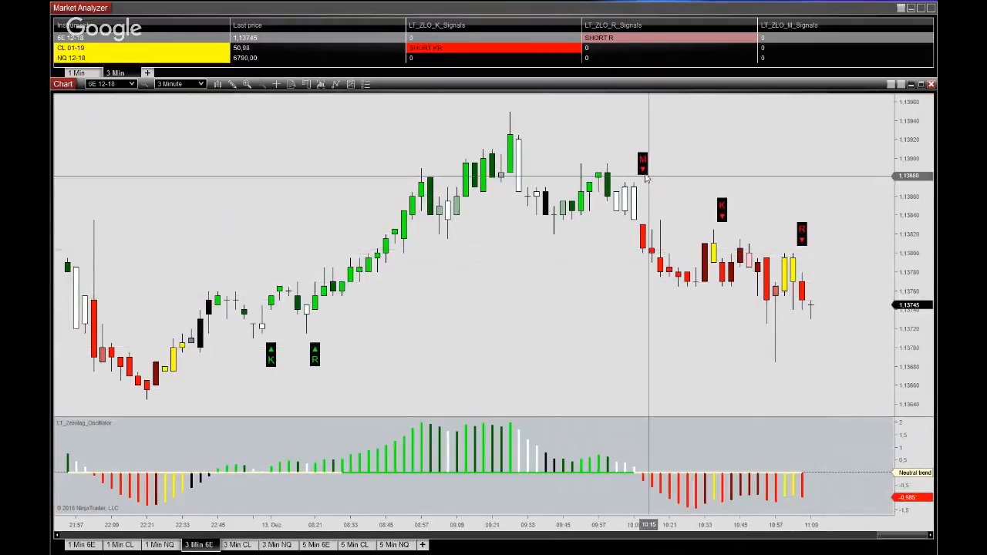
mouse_move(731, 225)
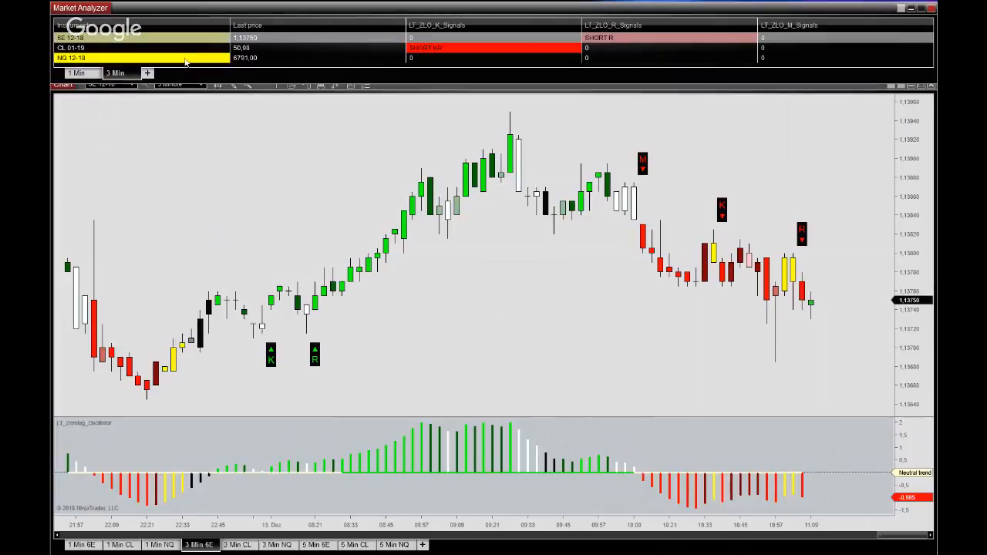
Step: Duplicate the 3 Min tab as a new '5 Min' tab and reach its grid's Columns settings
right_click(114, 72)
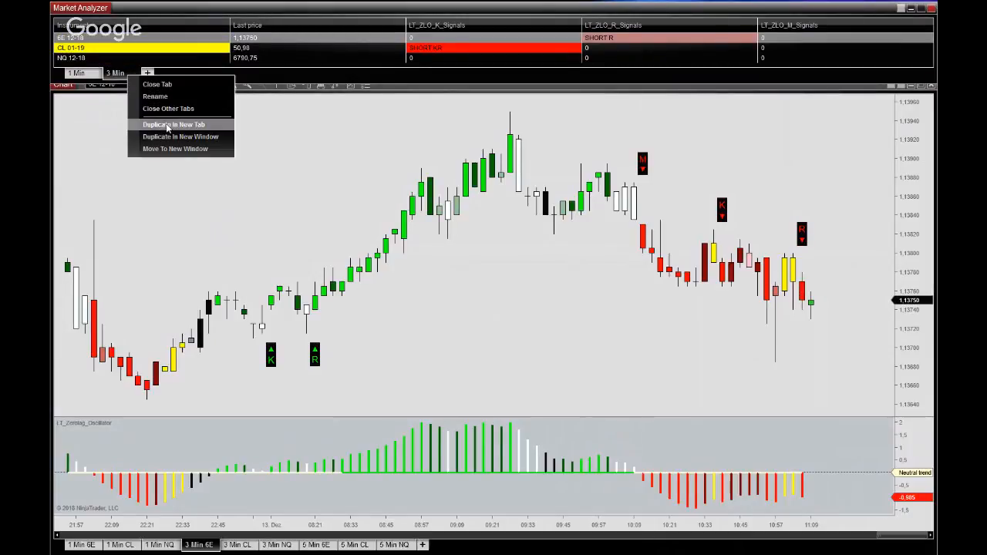
click(172, 123)
text(5 Min)
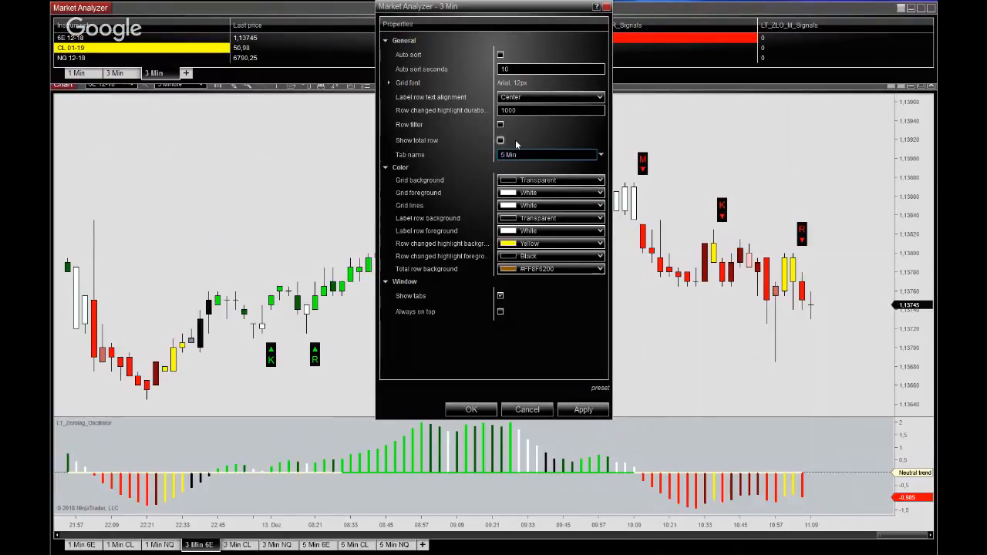
click(472, 410)
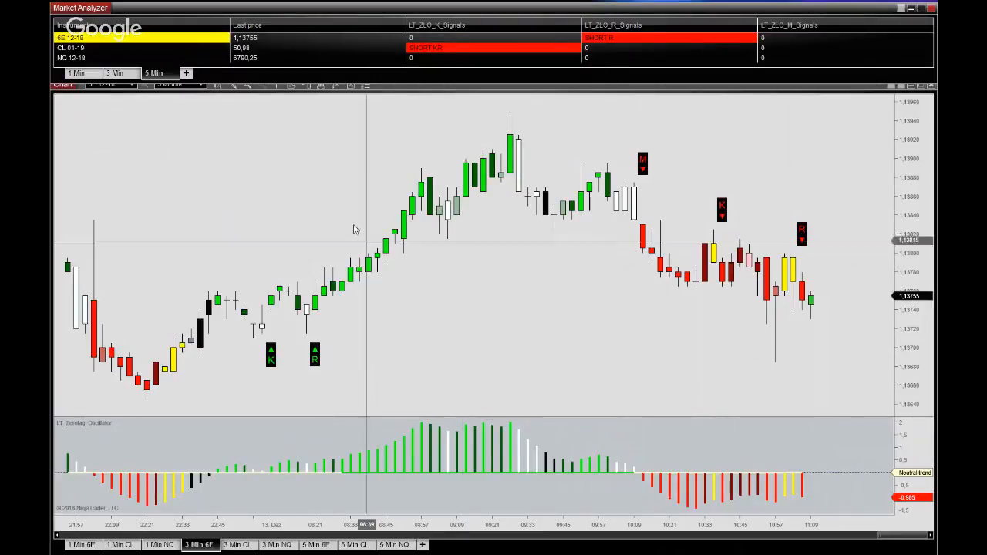
right_click(426, 47)
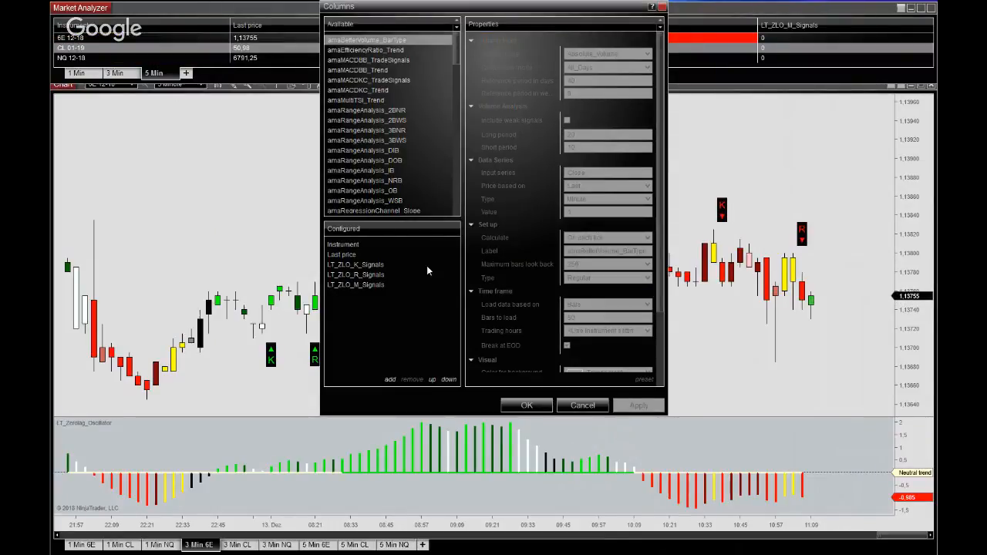
Step: Set both LT_ZLO signal columns' Data Series value to 5 minutes
click(354, 265)
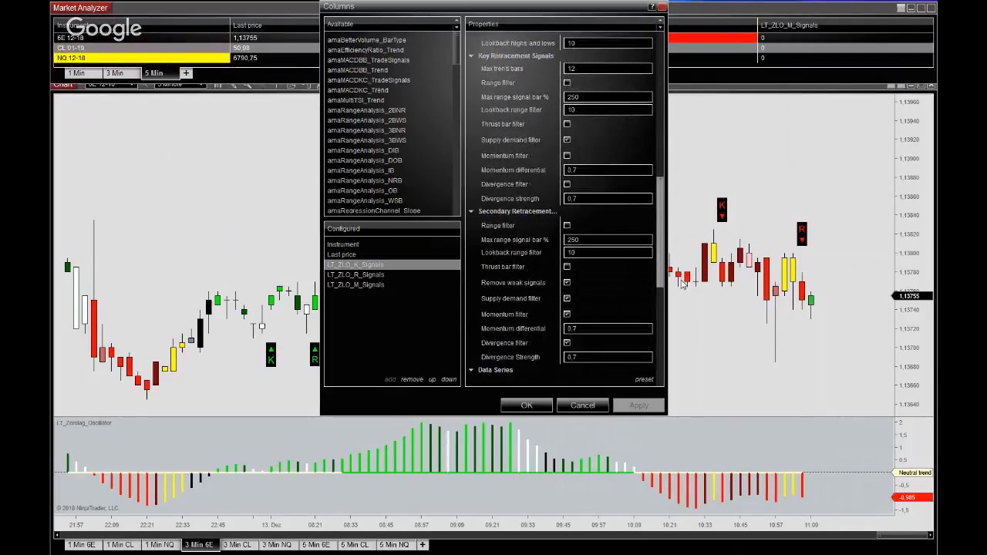
scroll(down, 3)
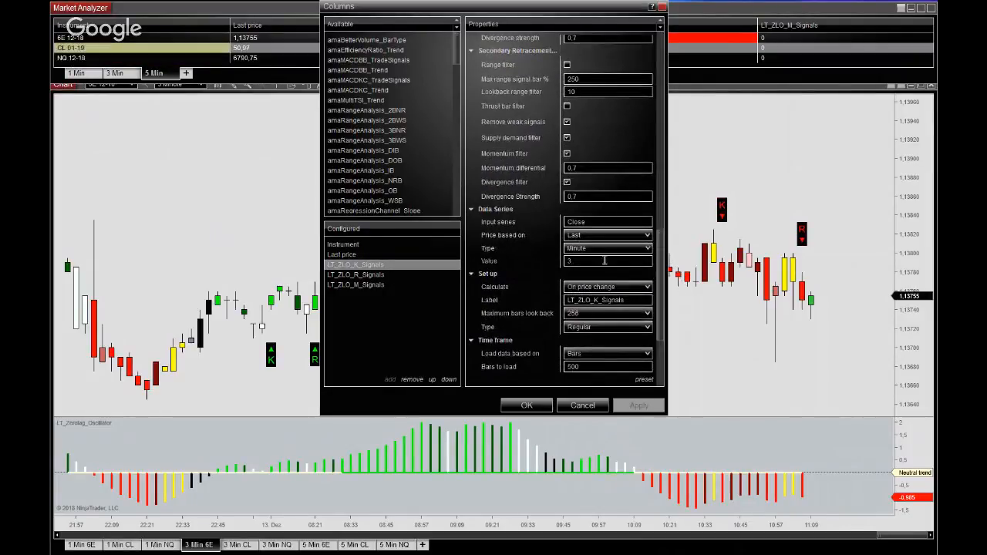
click(605, 260)
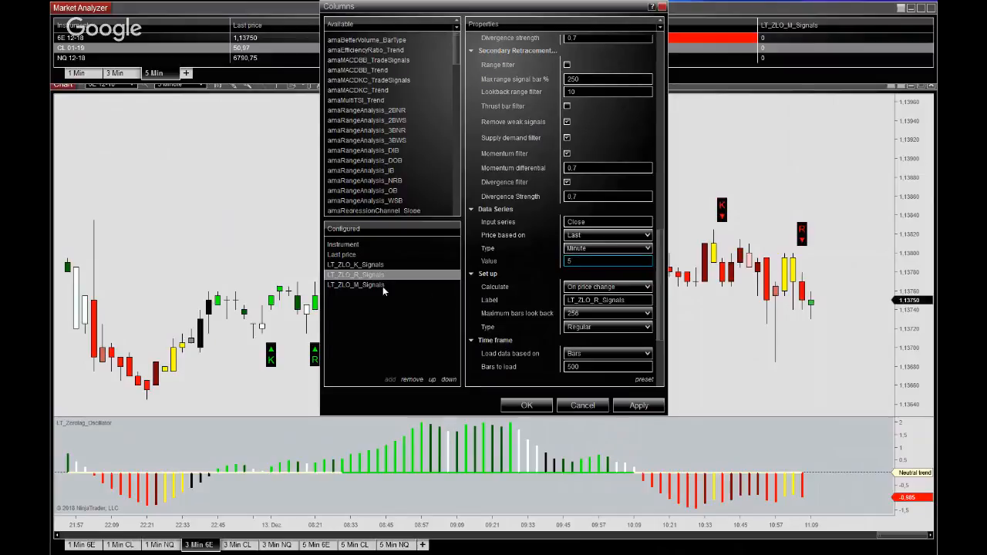
click(354, 283)
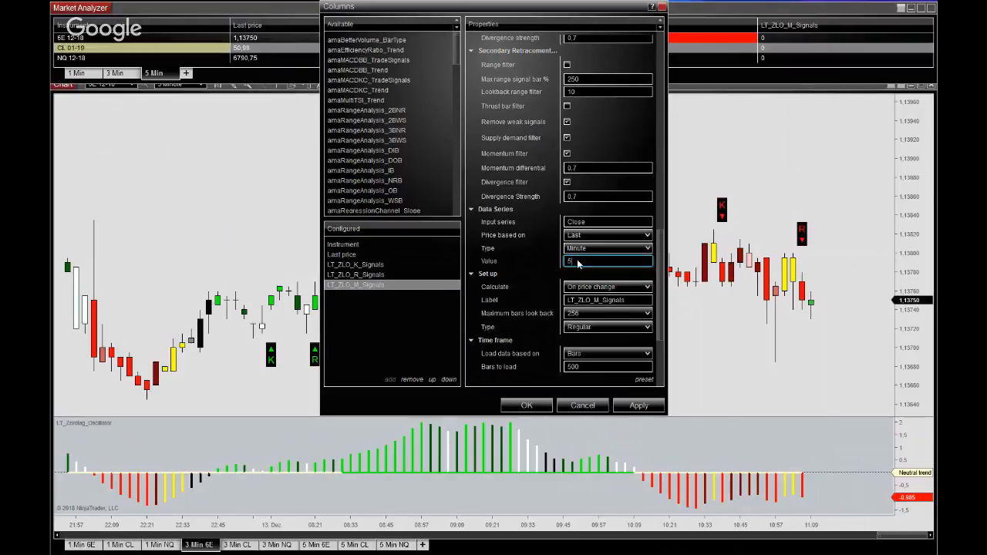
click(528, 404)
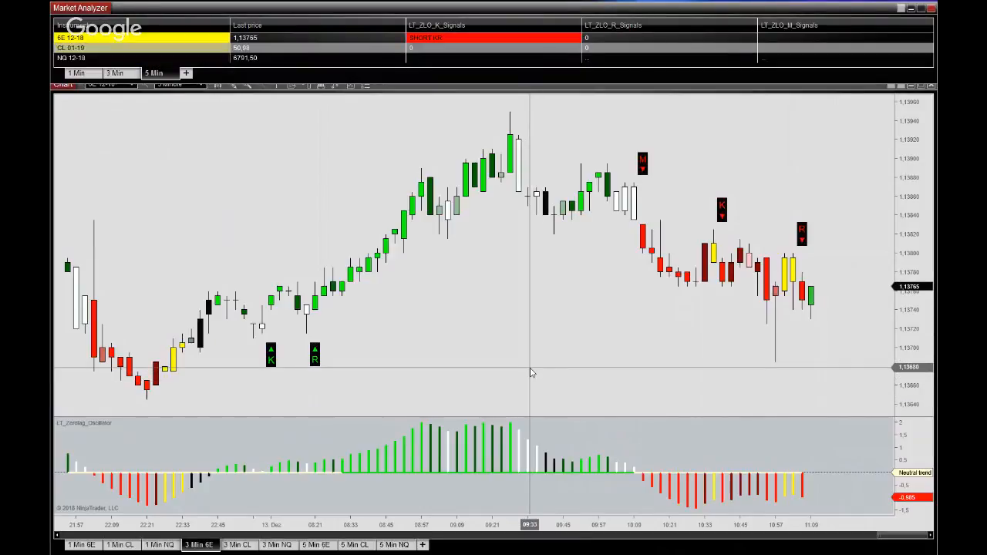
mouse_move(604, 313)
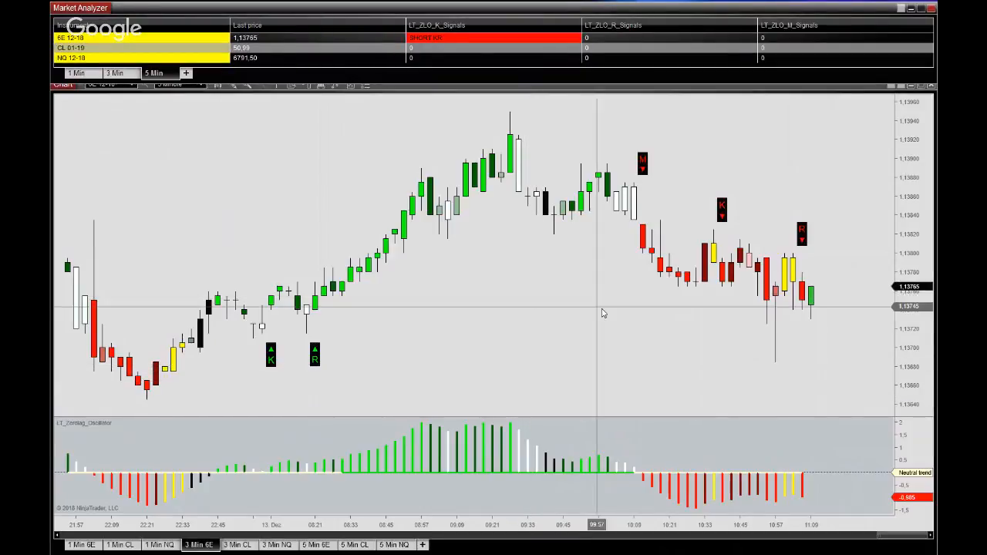
mouse_move(660, 319)
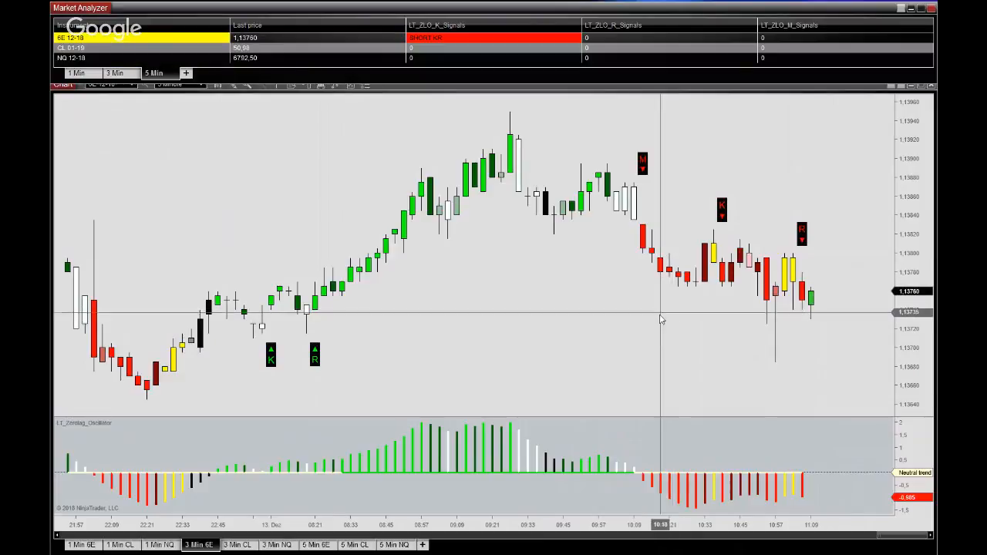
mouse_move(709, 348)
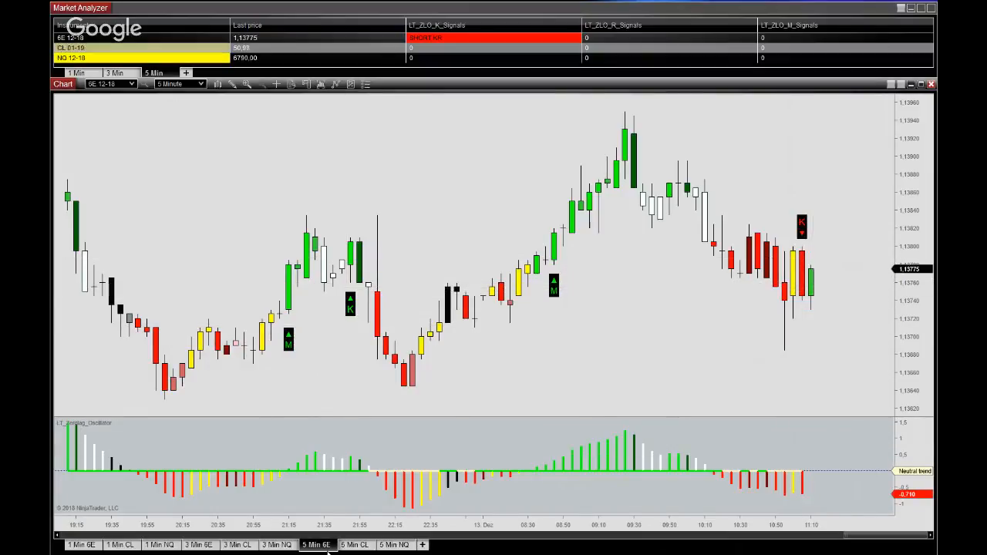
click(198, 546)
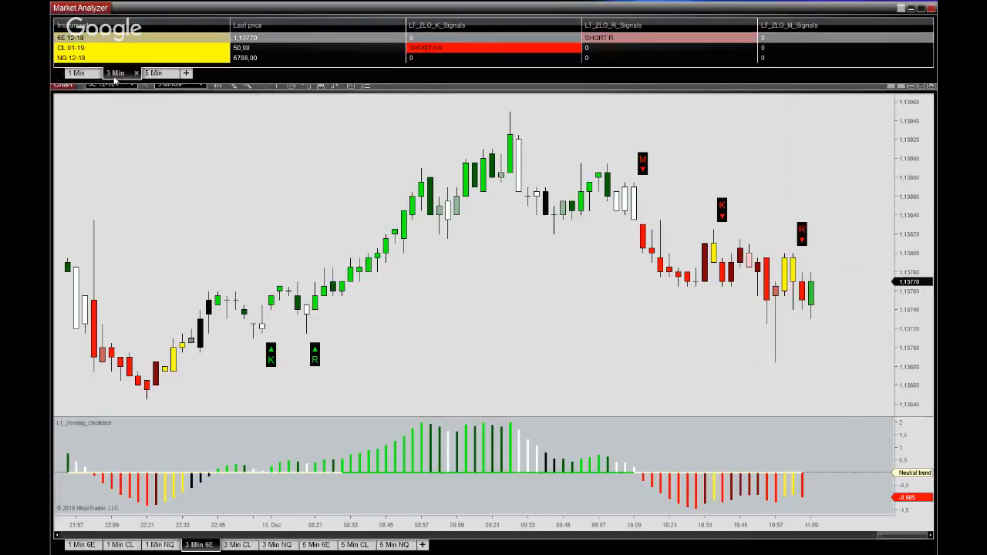
click(155, 73)
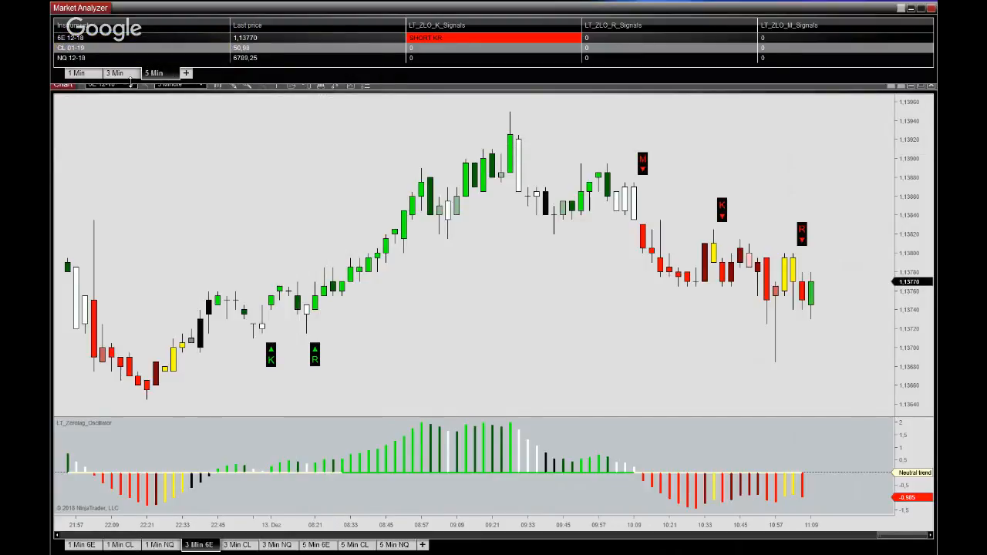
click(76, 72)
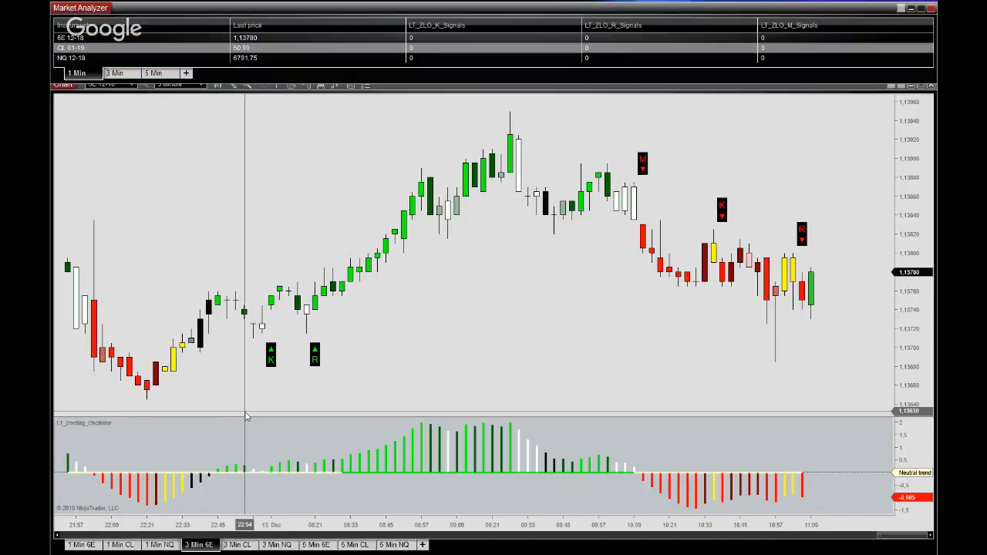
mouse_move(243, 413)
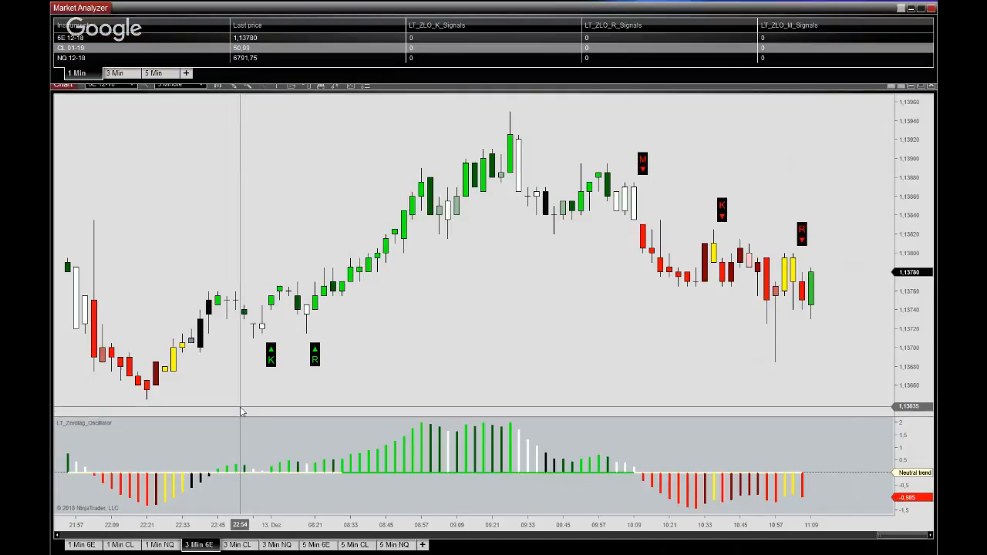